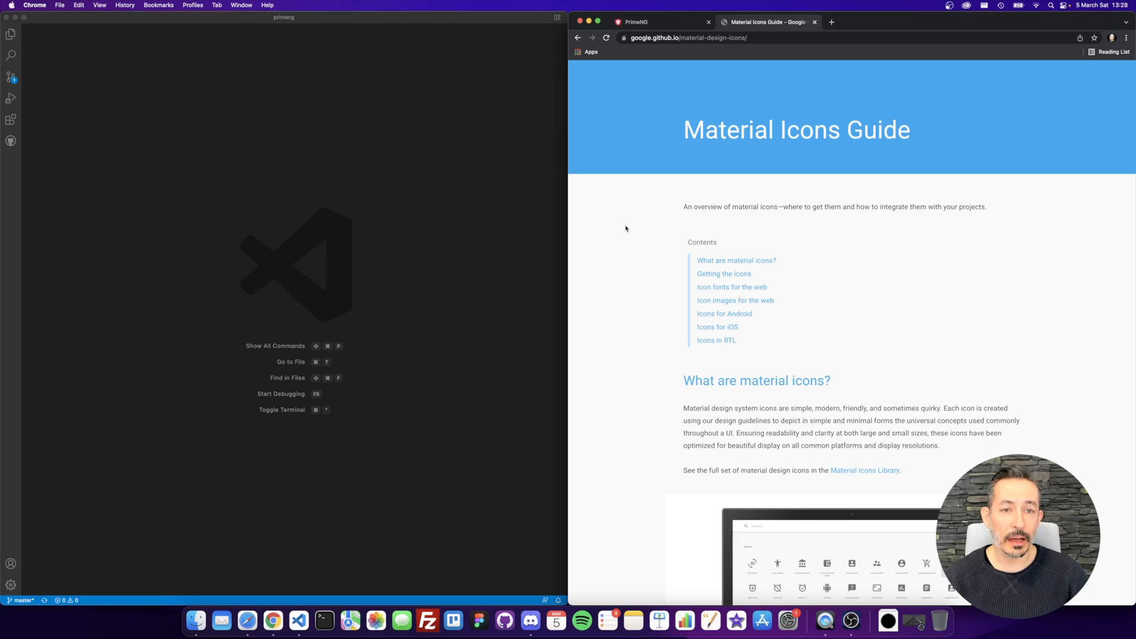
- Scroll the Material Icons guide down to the Google Web Fonts setup and its stylesheet link line
scroll(down, 3)
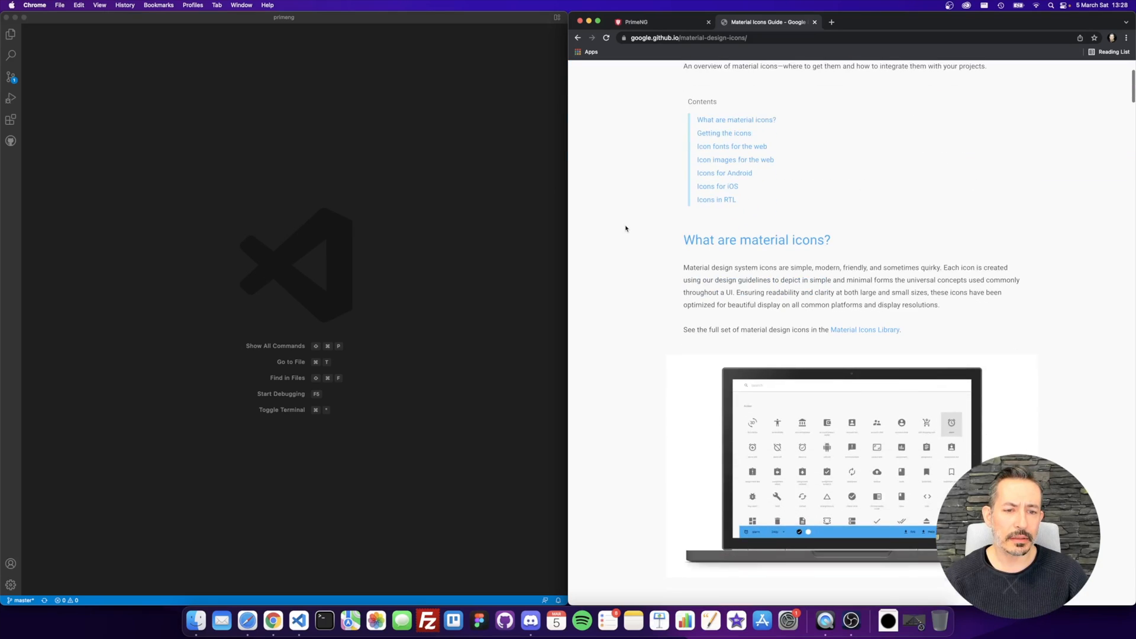
scroll(down, 3)
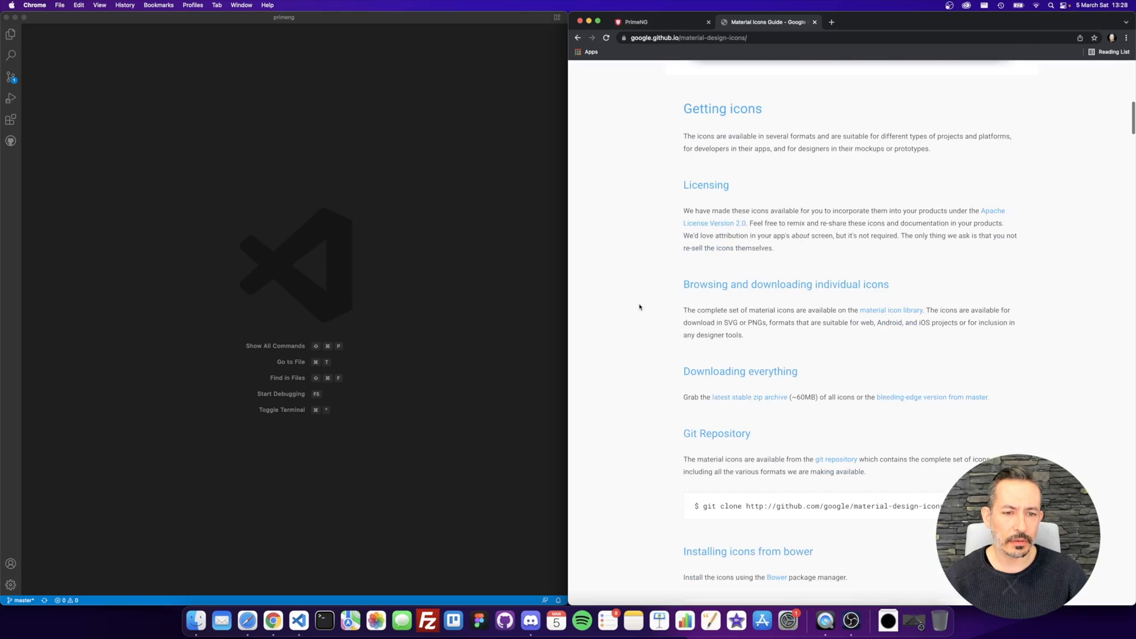
scroll(down, 3)
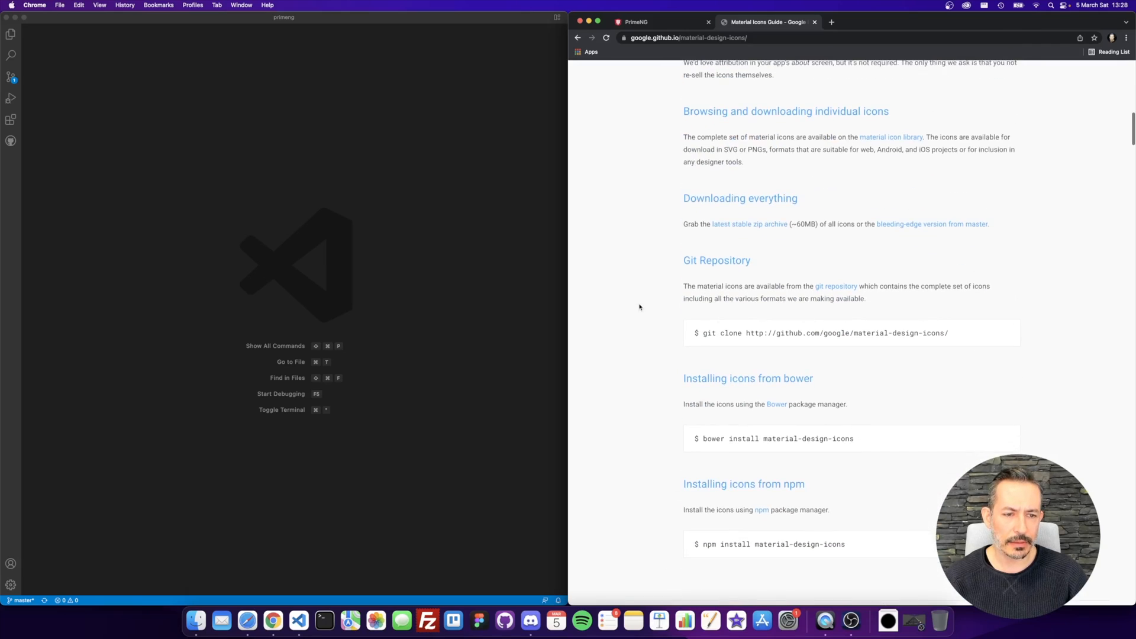
scroll(down, 3)
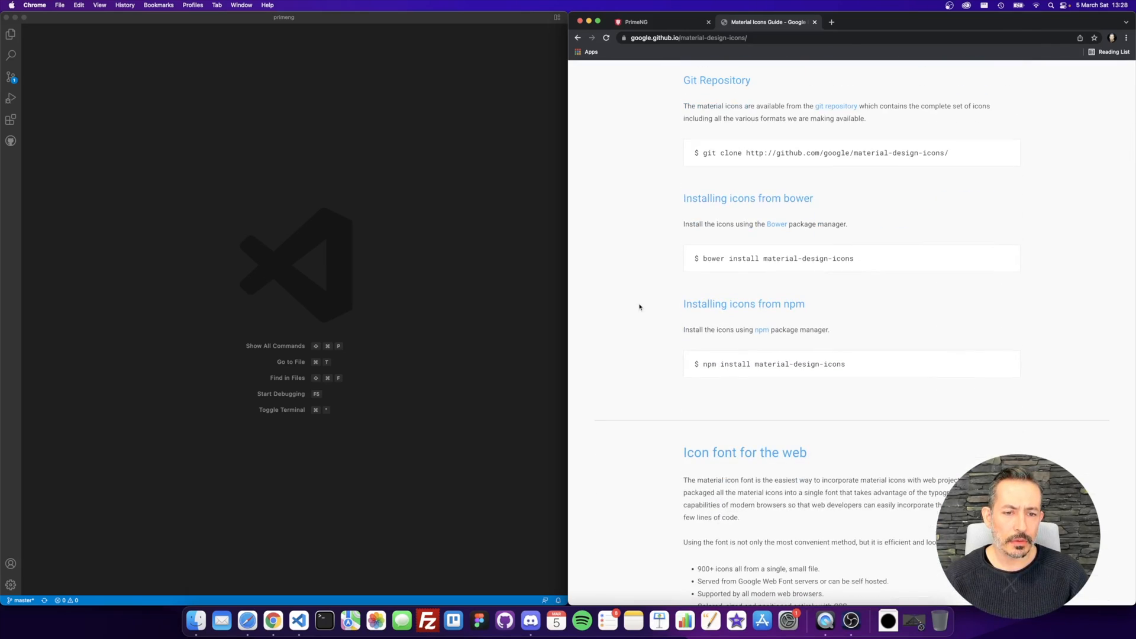
scroll(down, 3)
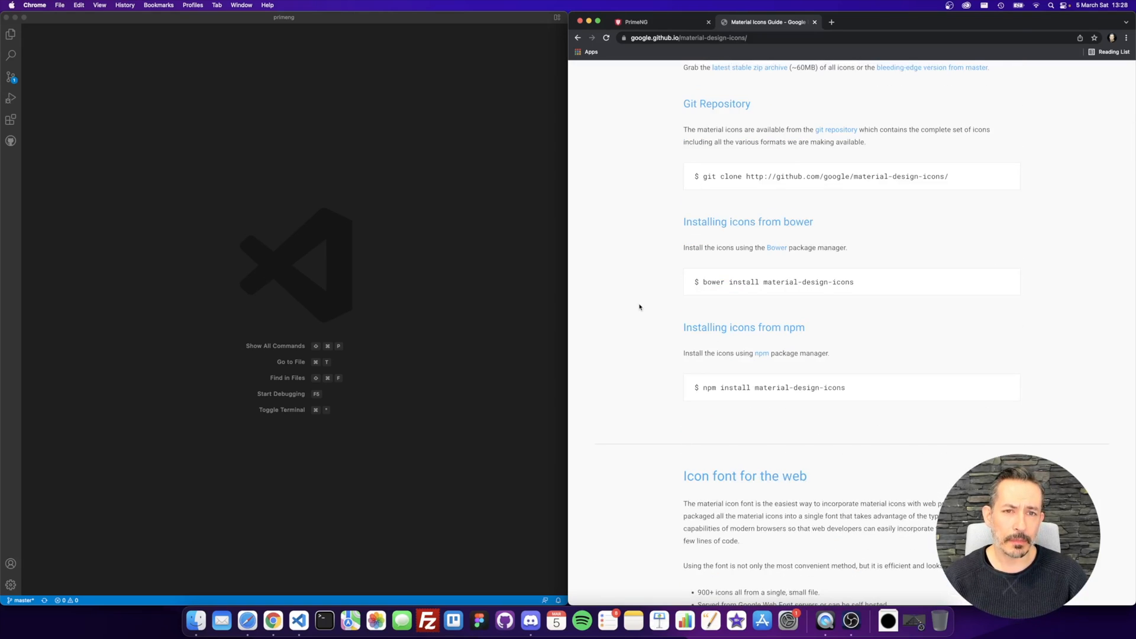
scroll(down, 3)
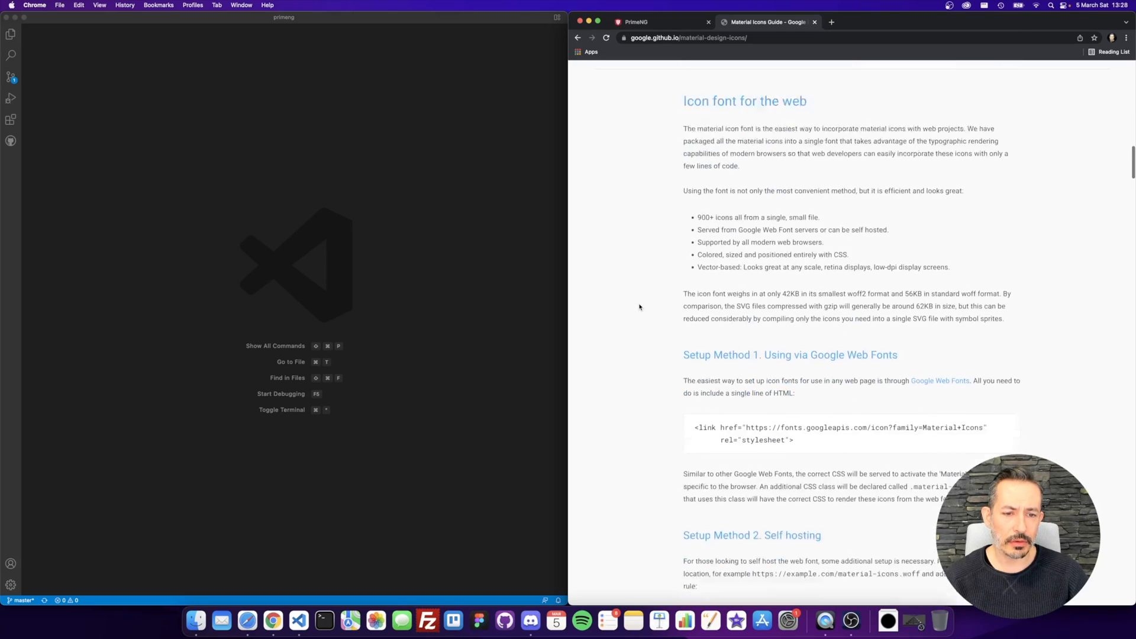
scroll(down, 3)
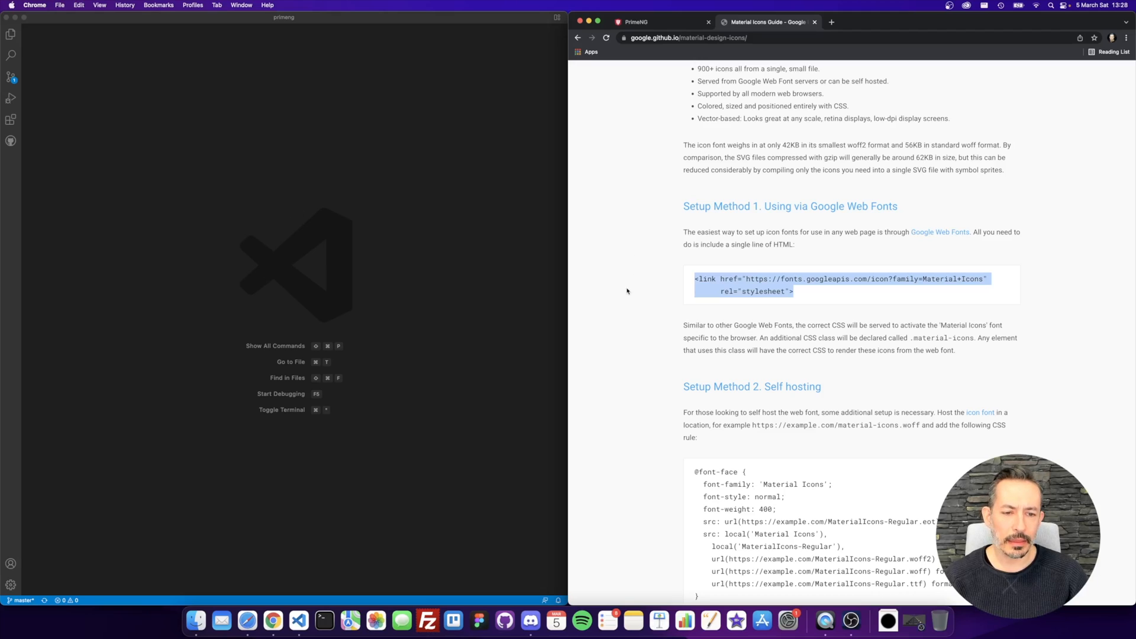
scroll(down, 3)
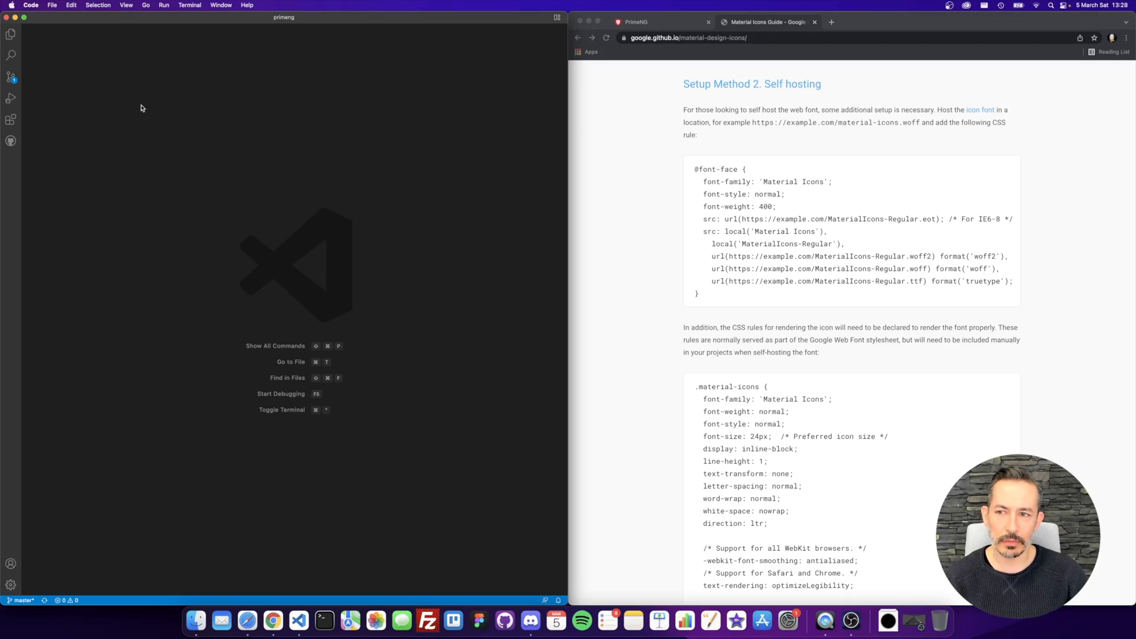
- Open index.html via Quick Open and paste the Material Icons <link> tag into its <head>
click(10, 34)
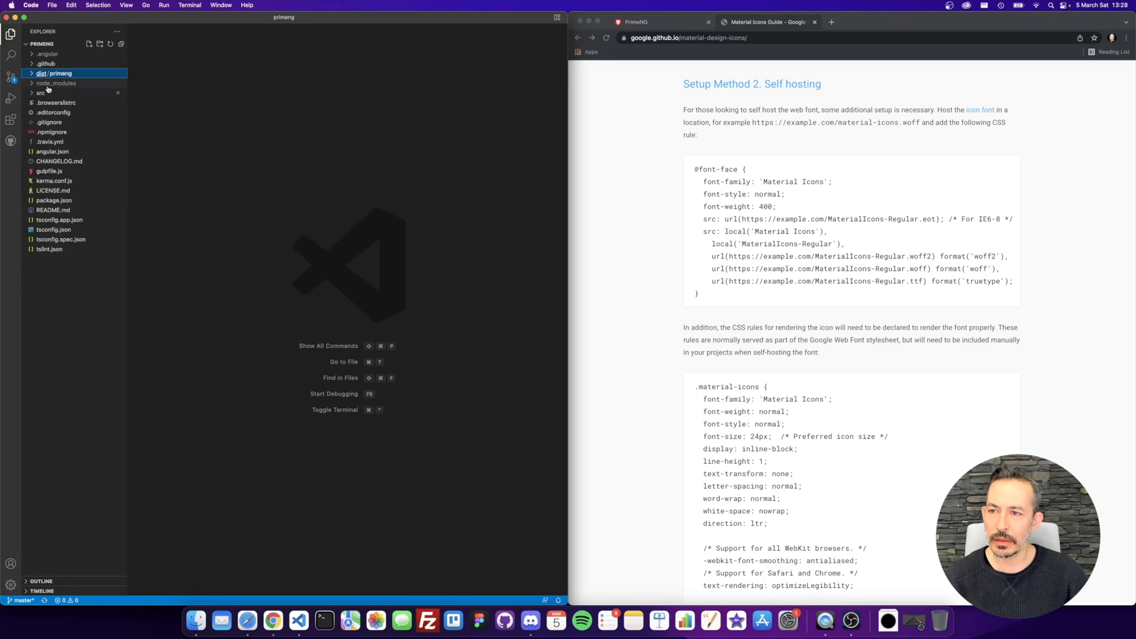
text(inde)
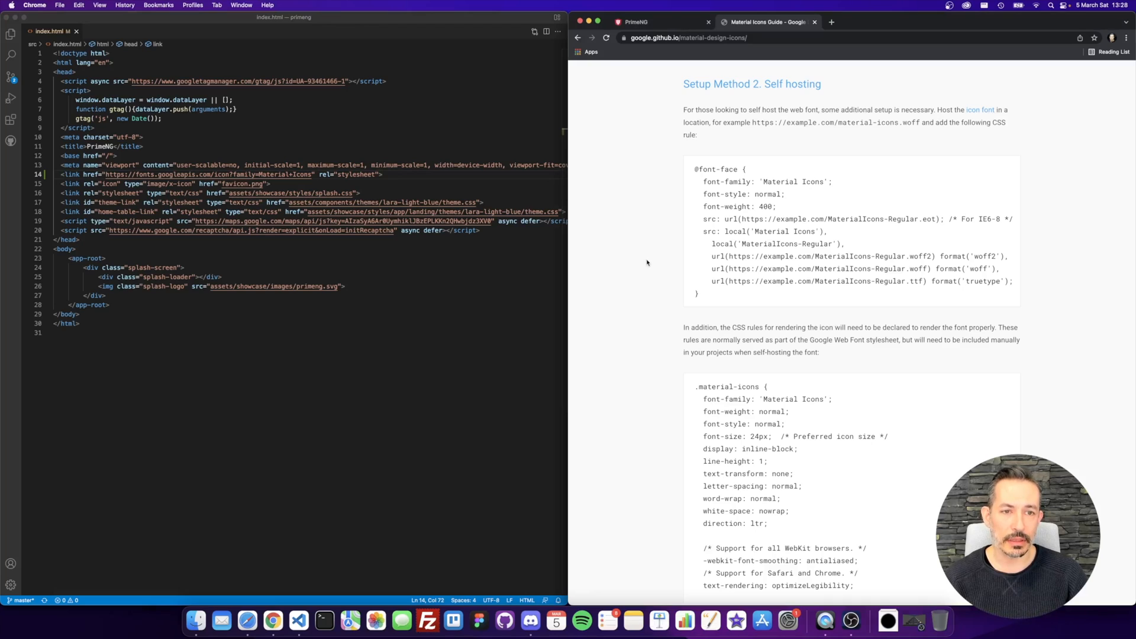
scroll(down, 3)
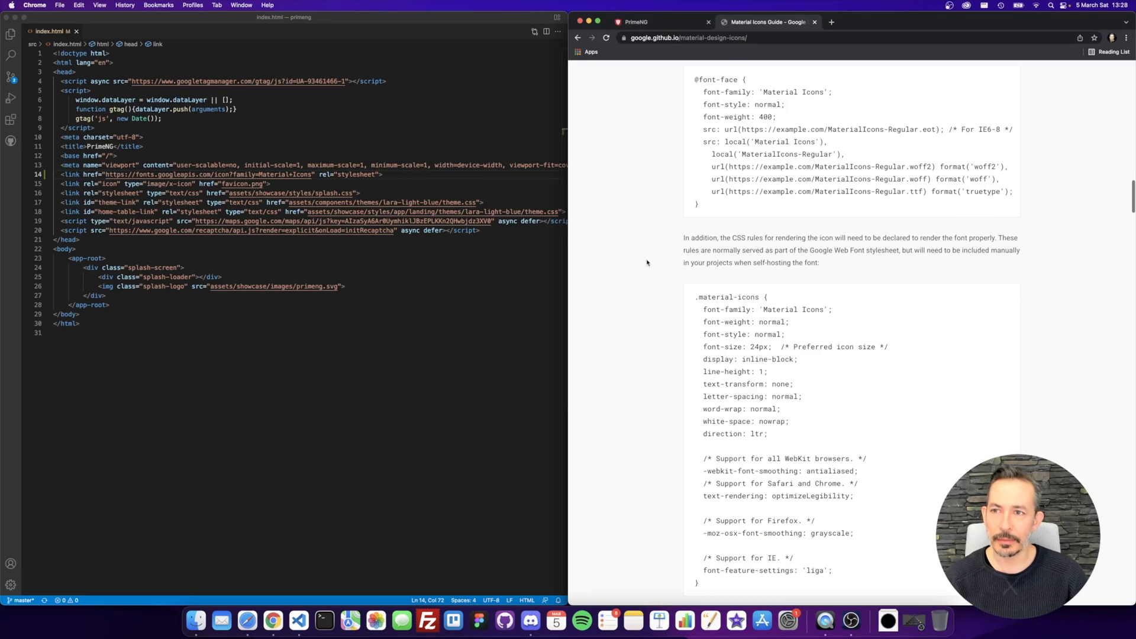
key(cmd+p)
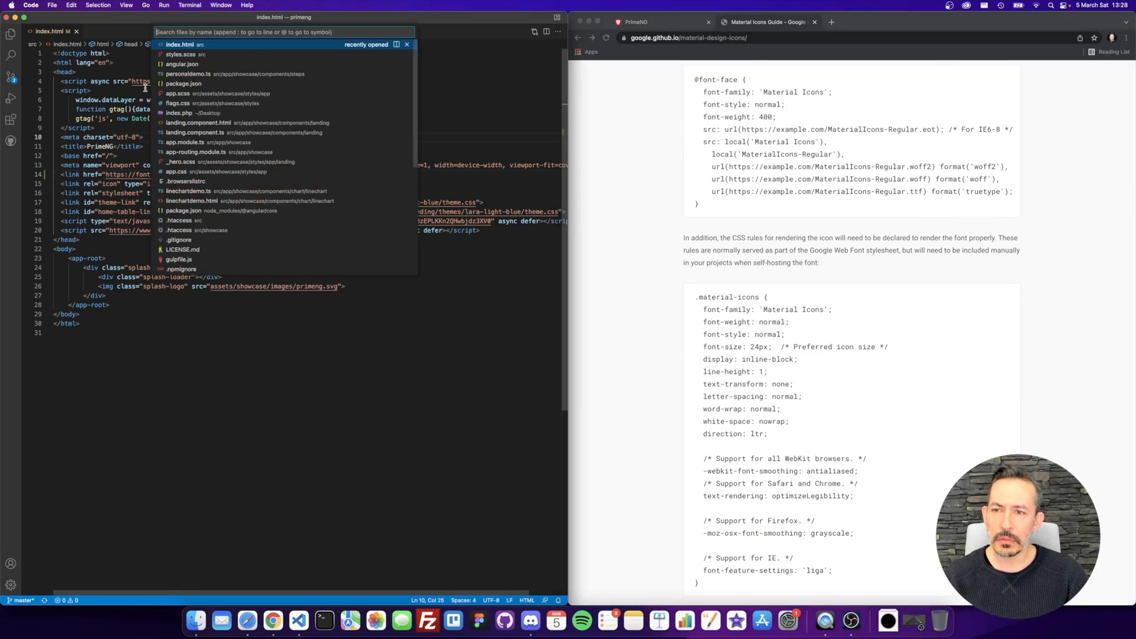
click(182, 54)
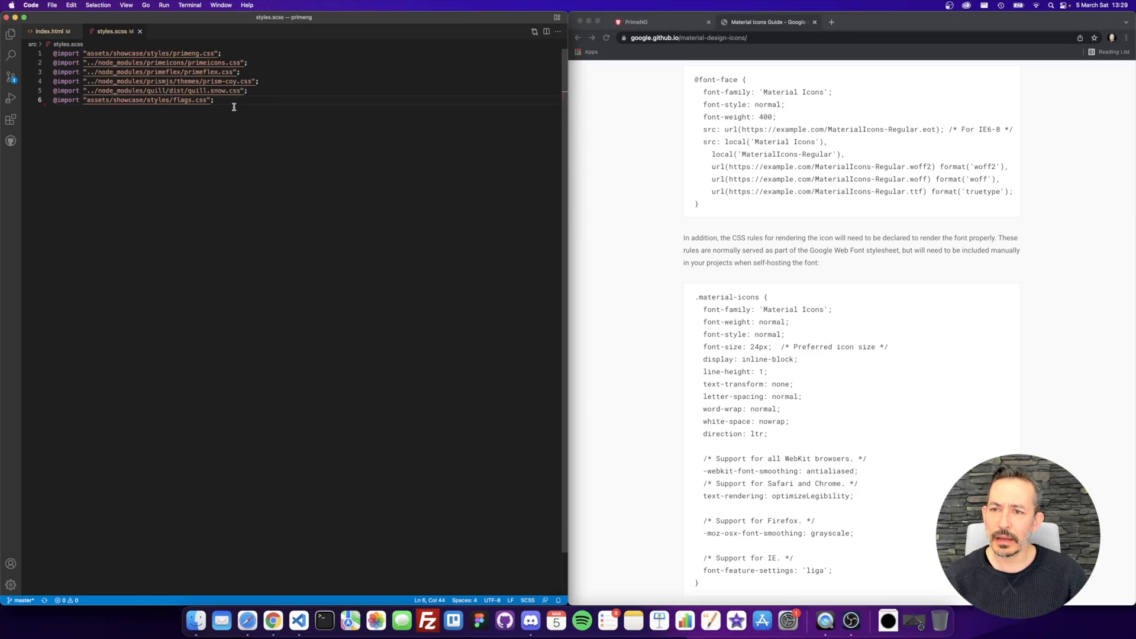
key(enter)
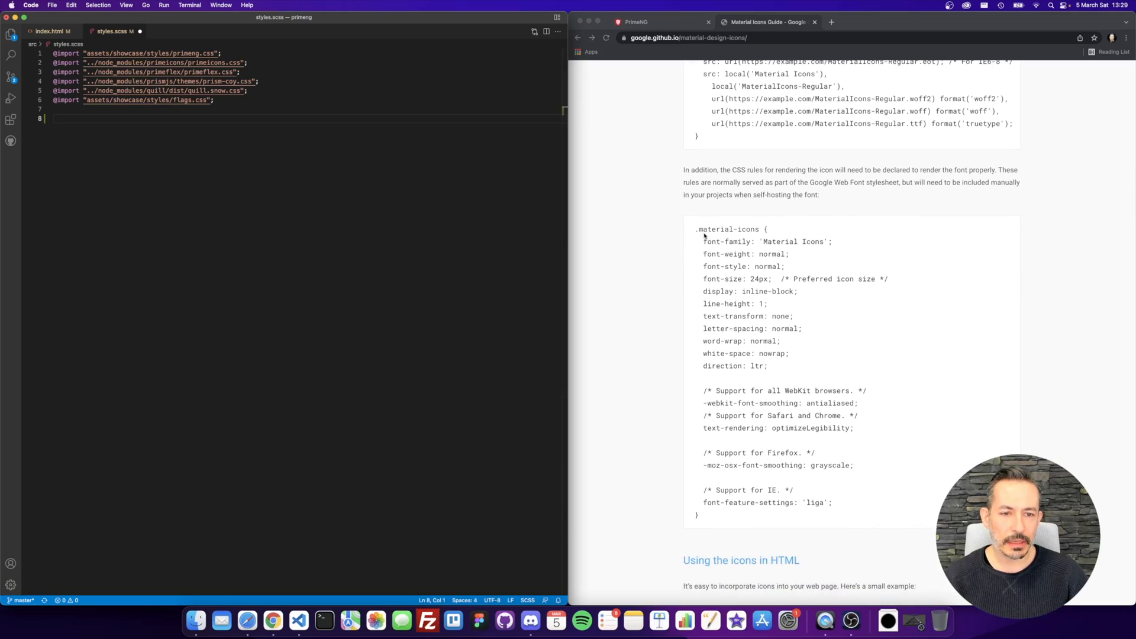
scroll(down, 3)
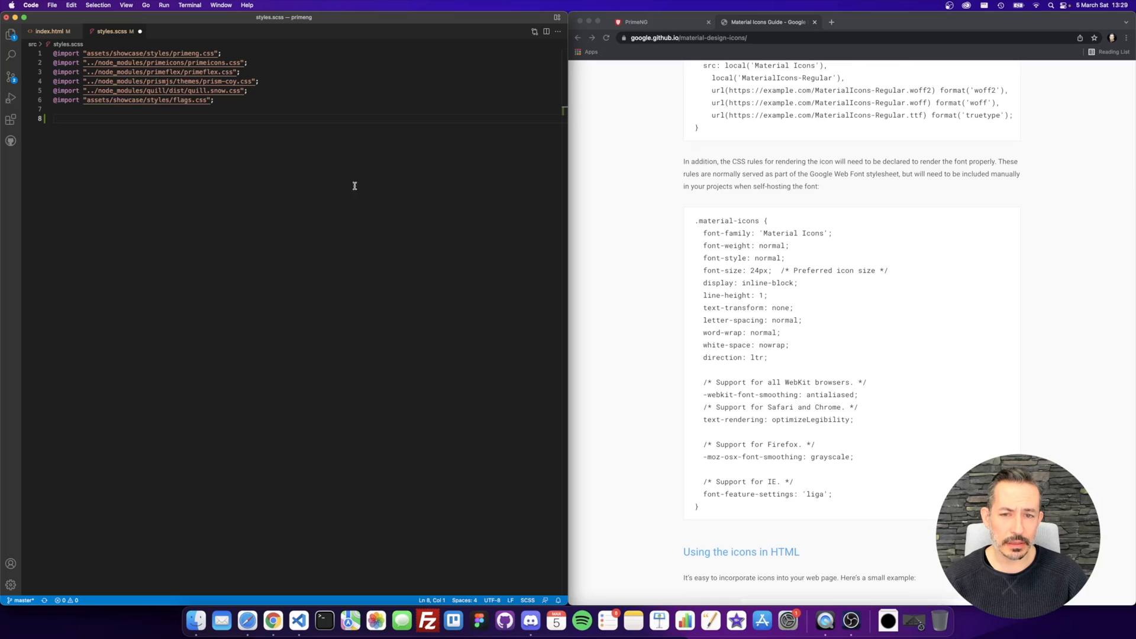
text(@mixi)
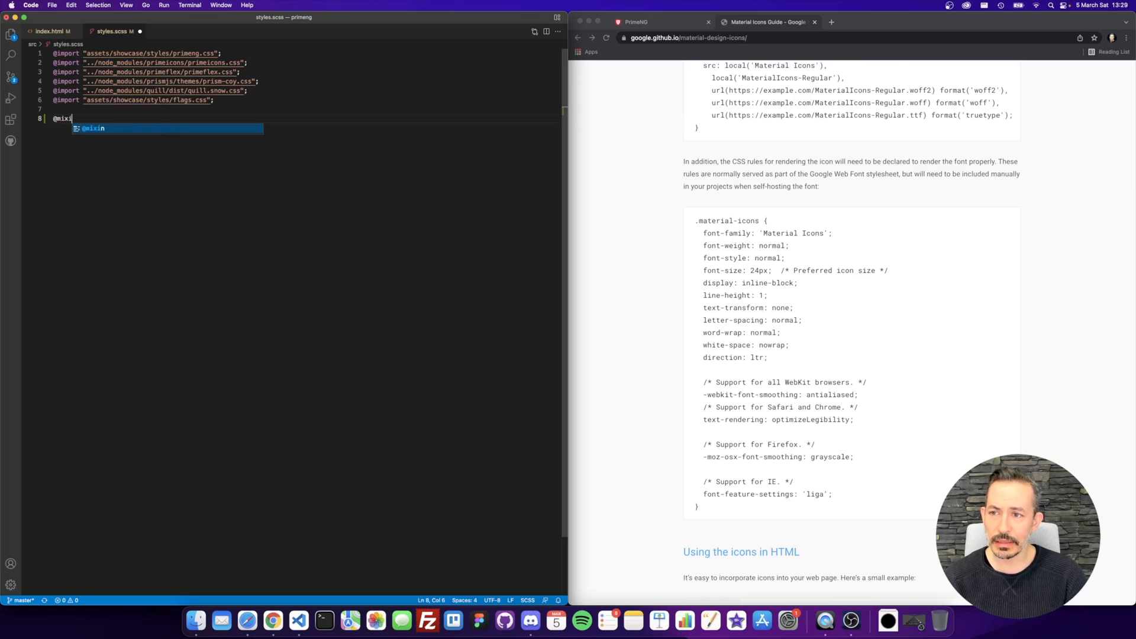
text(use-md-icon)
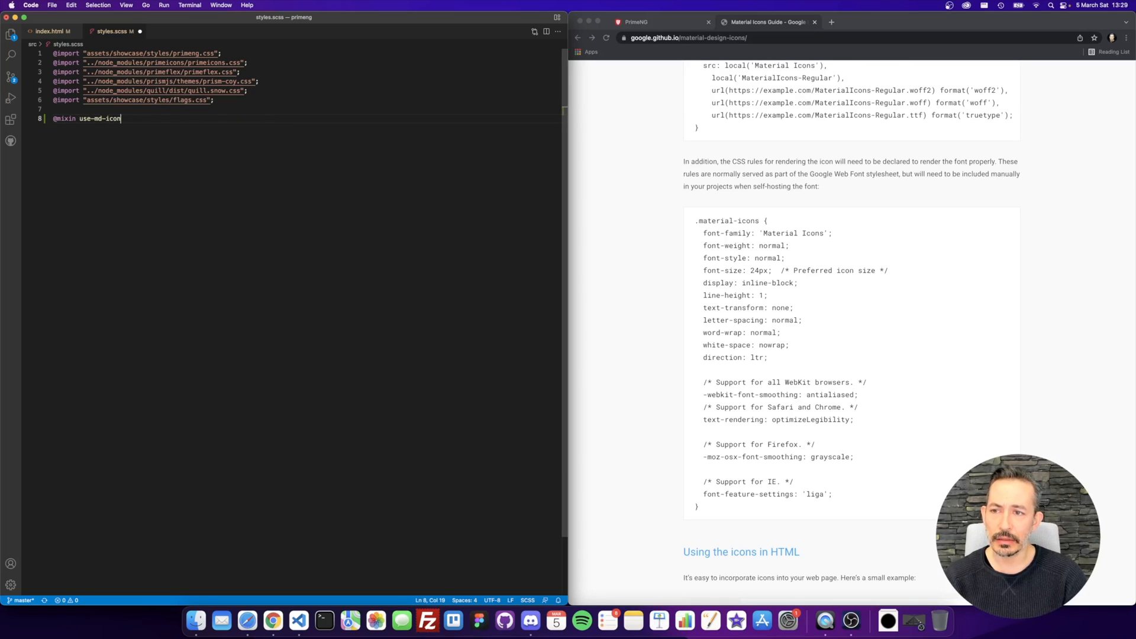
text(($icon))
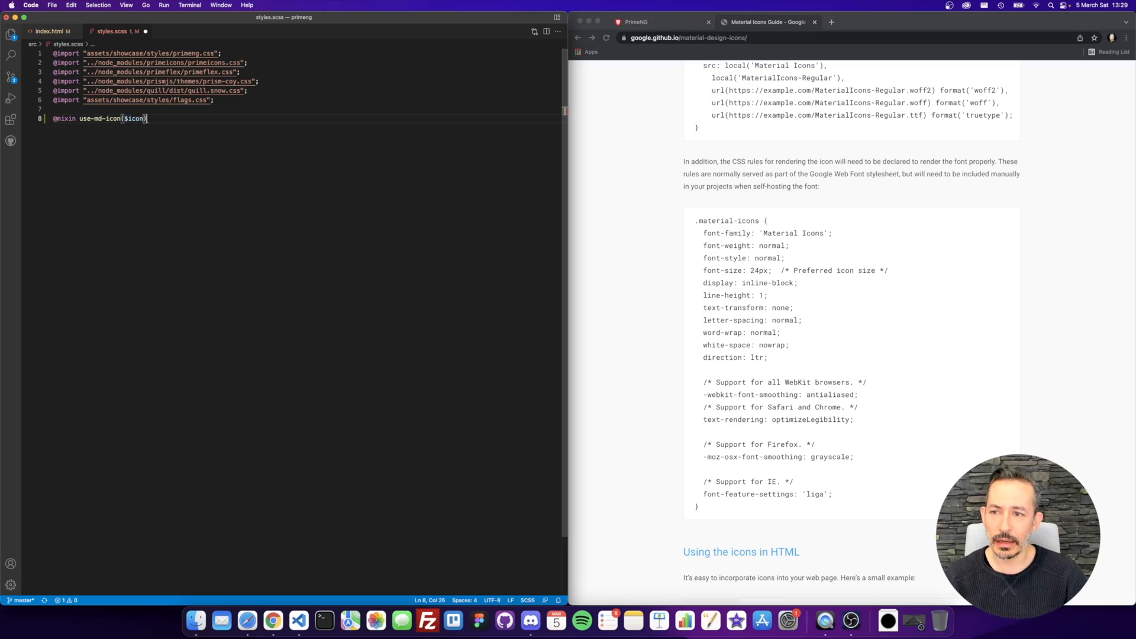
text({)
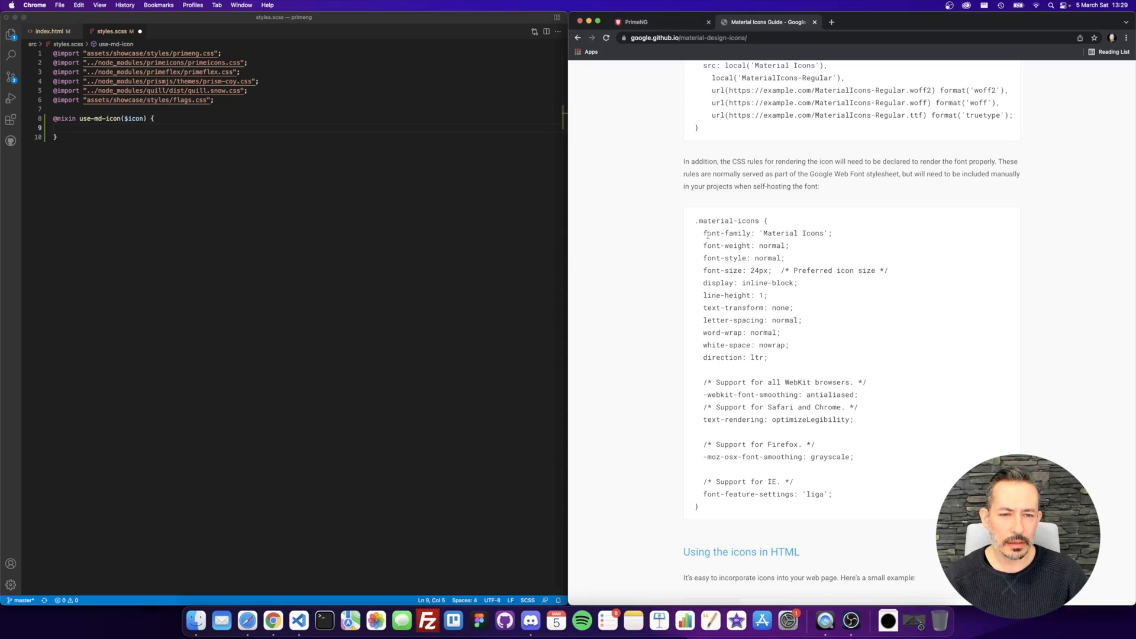
- Copy the .material-icons font rules from the guide into the mixin body
drag(703, 233, 832, 493)
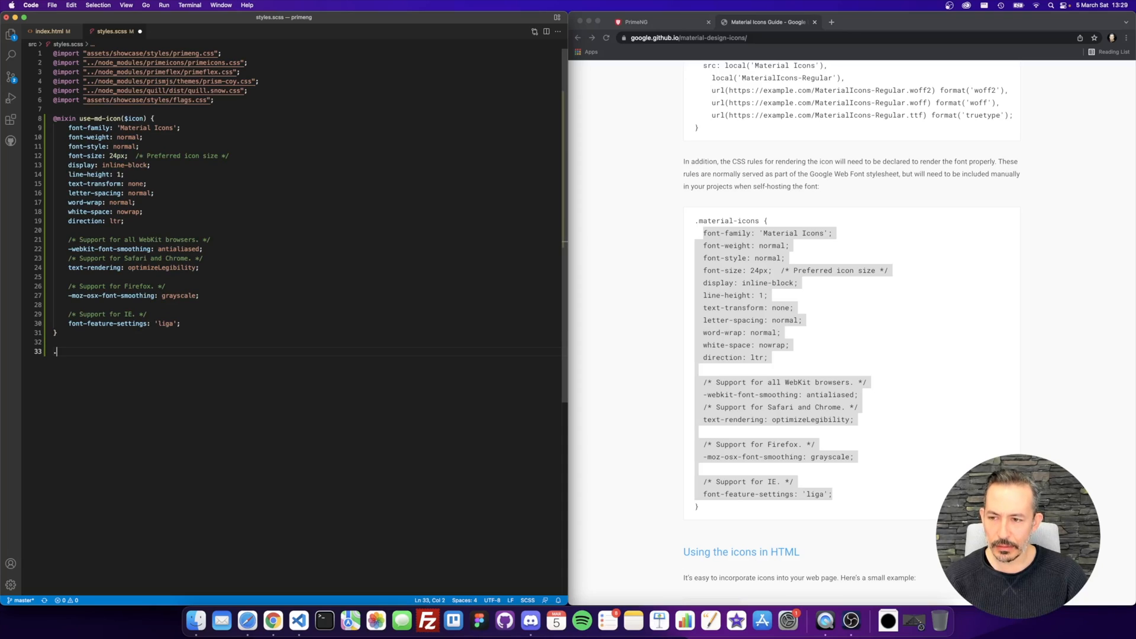
scroll(down, 3)
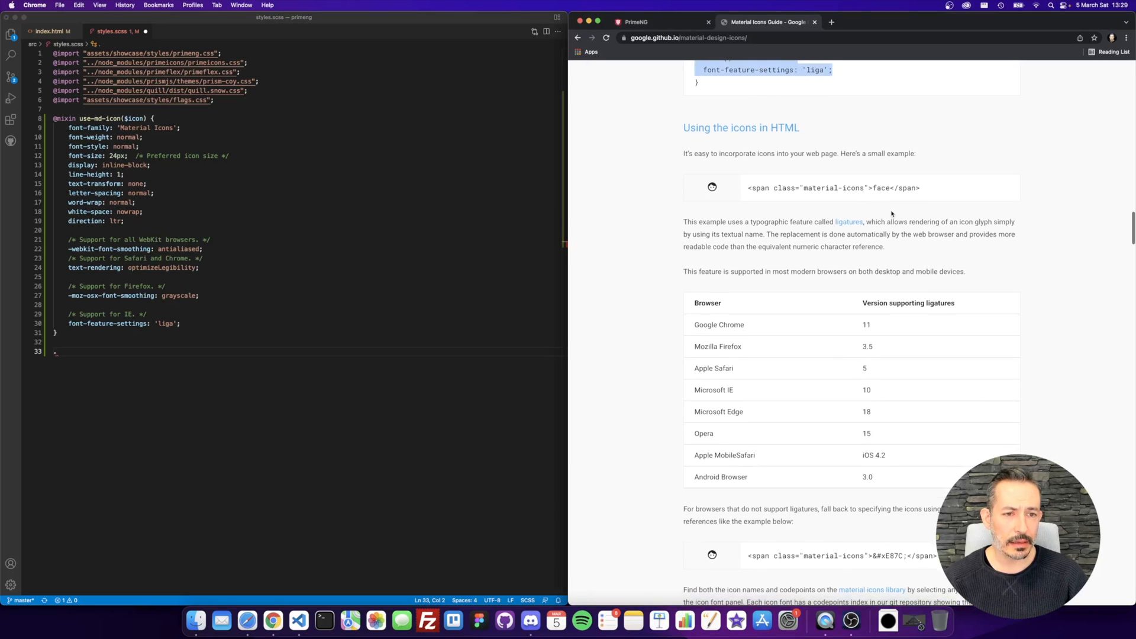
- End the mixin with an &:before rule setting content: $icon
scroll(down, 3)
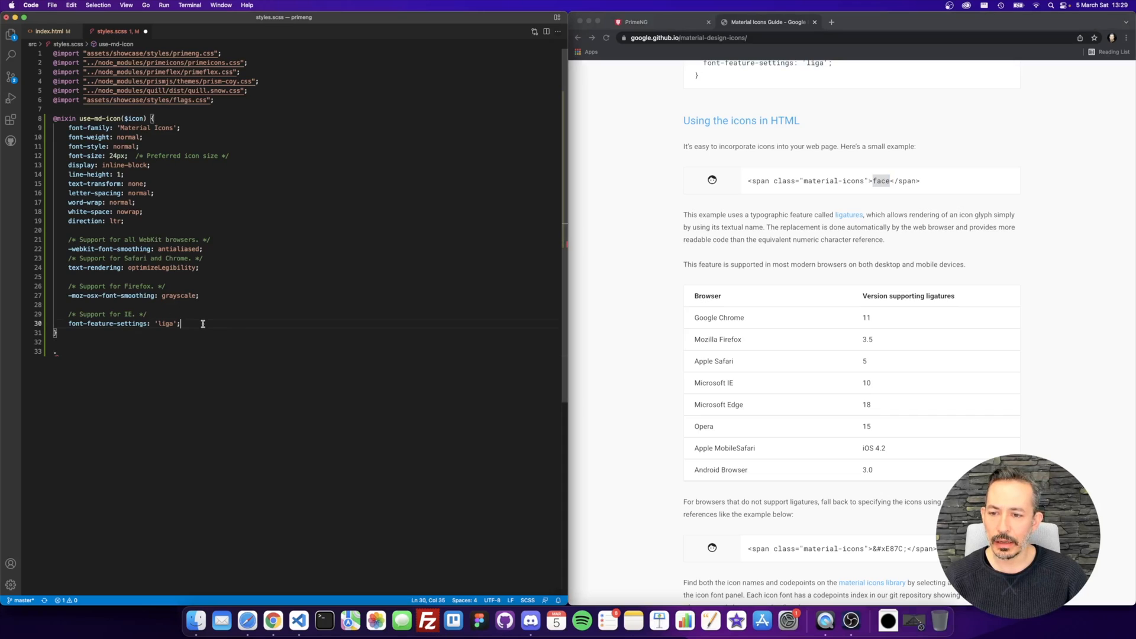
text(&:before {)
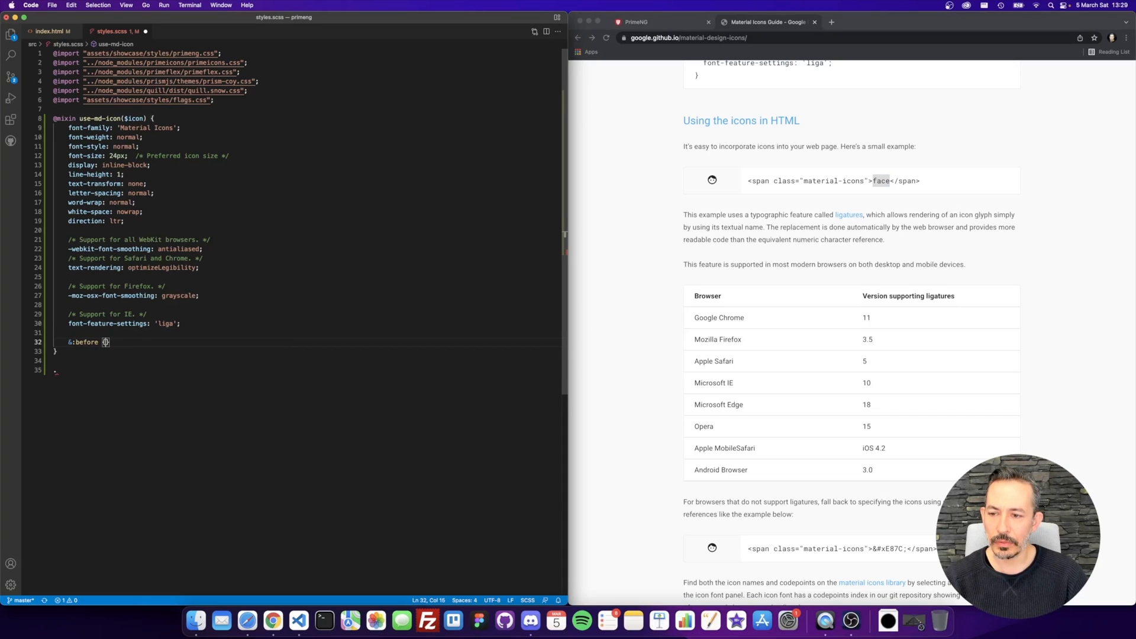
text(content: $)
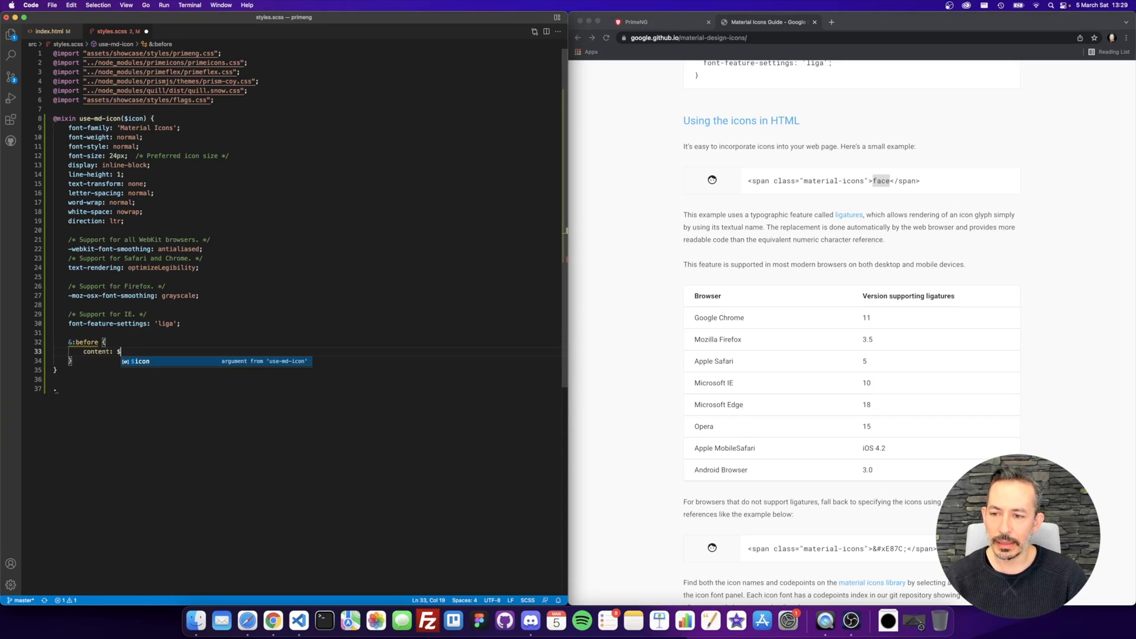
text(icon;)
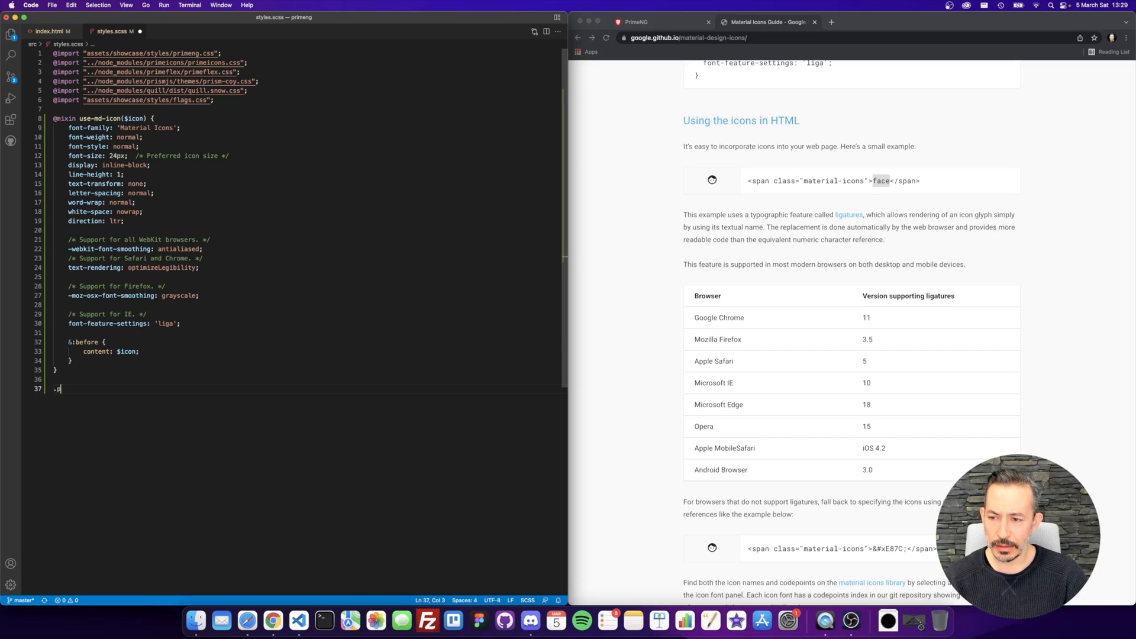
- Add an empty .p-dropdown .p-dropdown-trigger-icon { rule after the mixin
text(dorp)
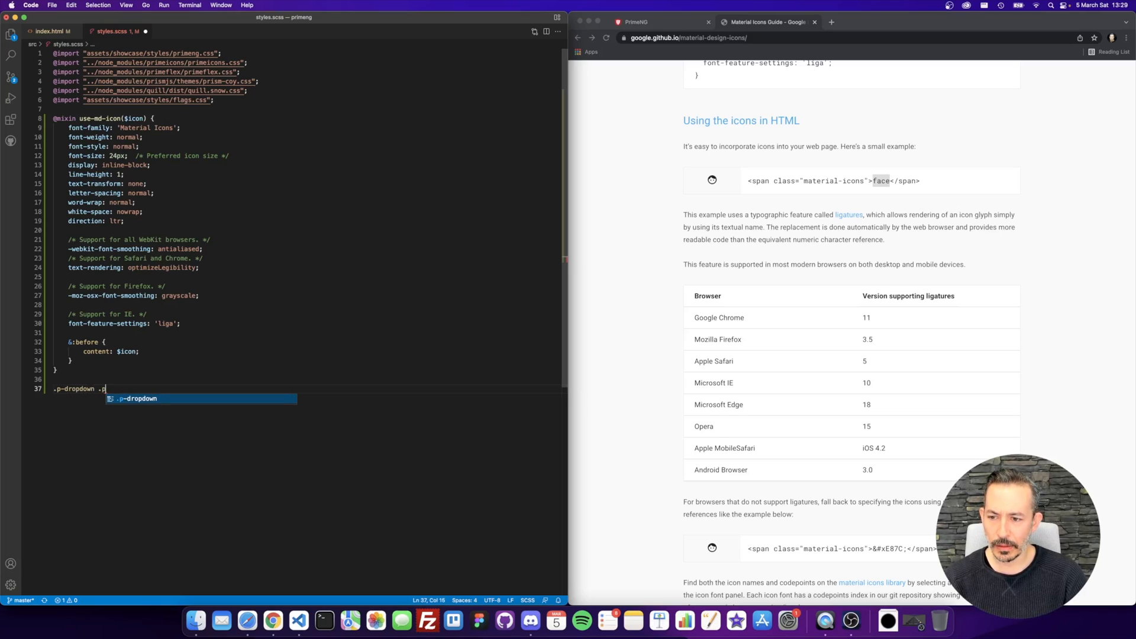
text(dropdown-t)
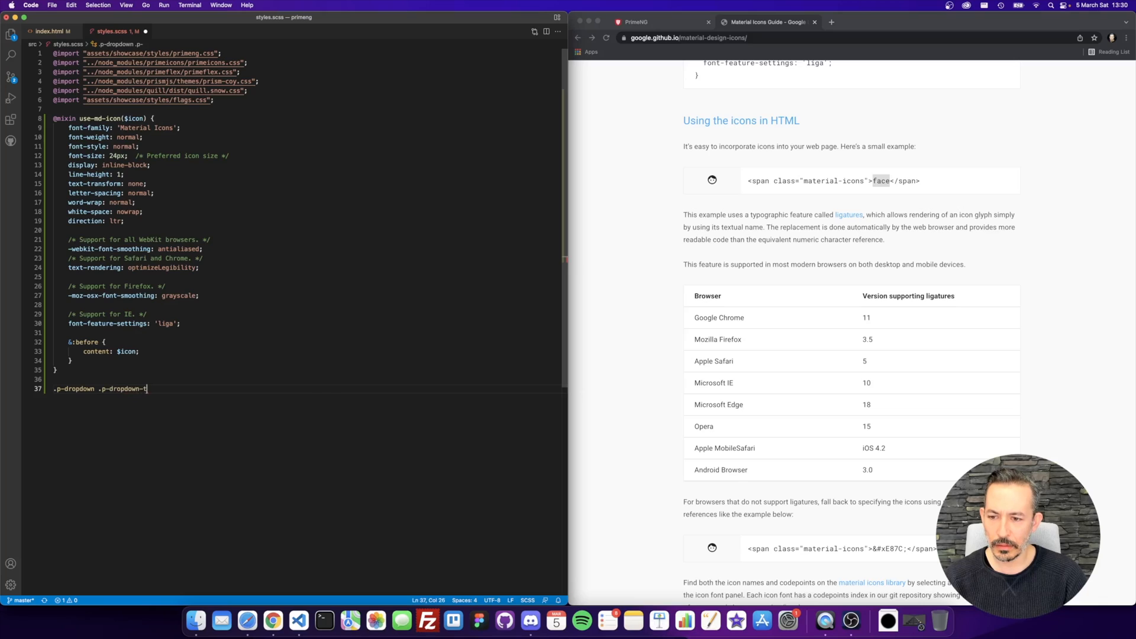
text(rigger-icon {)
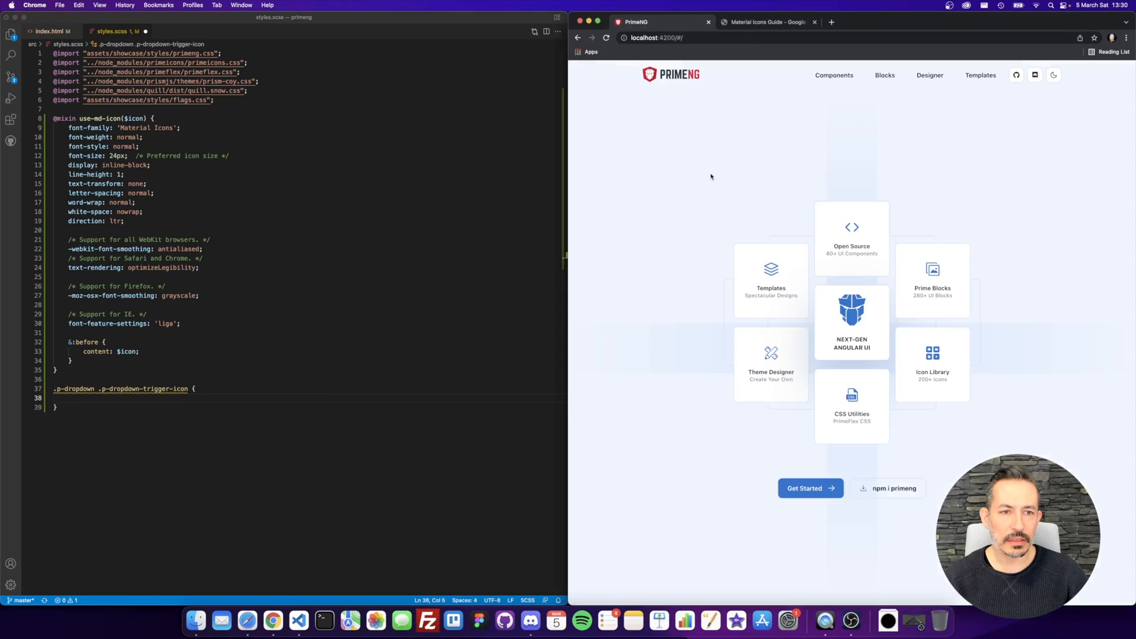
- Inspect the Basic dropdown's trigger markup in Chrome dev tools on the demo page
click(809, 488)
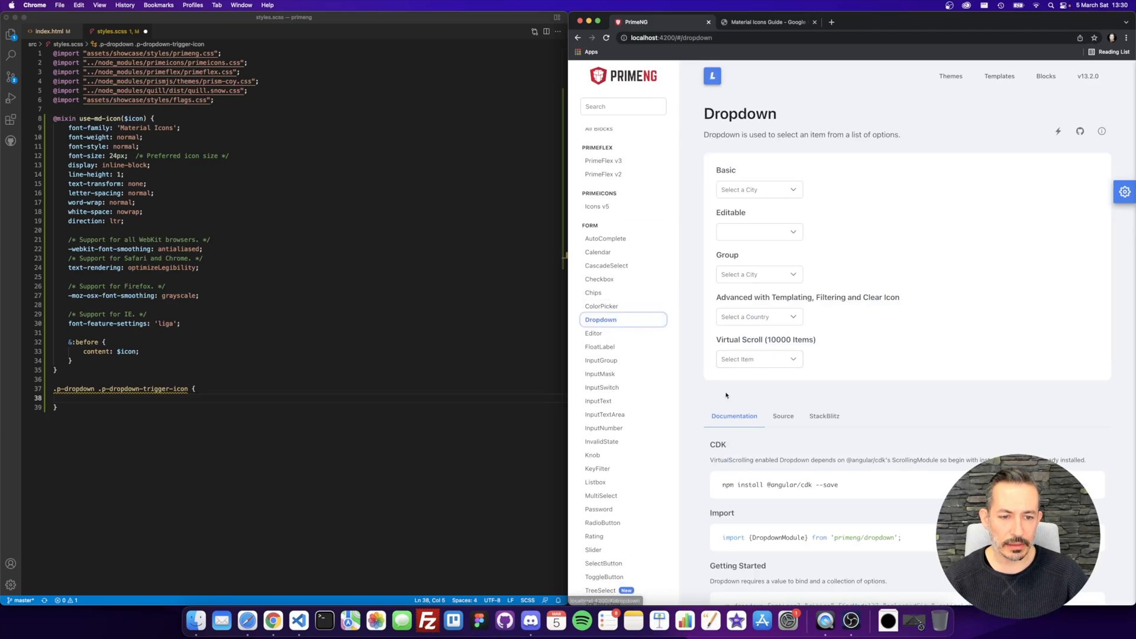
right_click(757, 189)
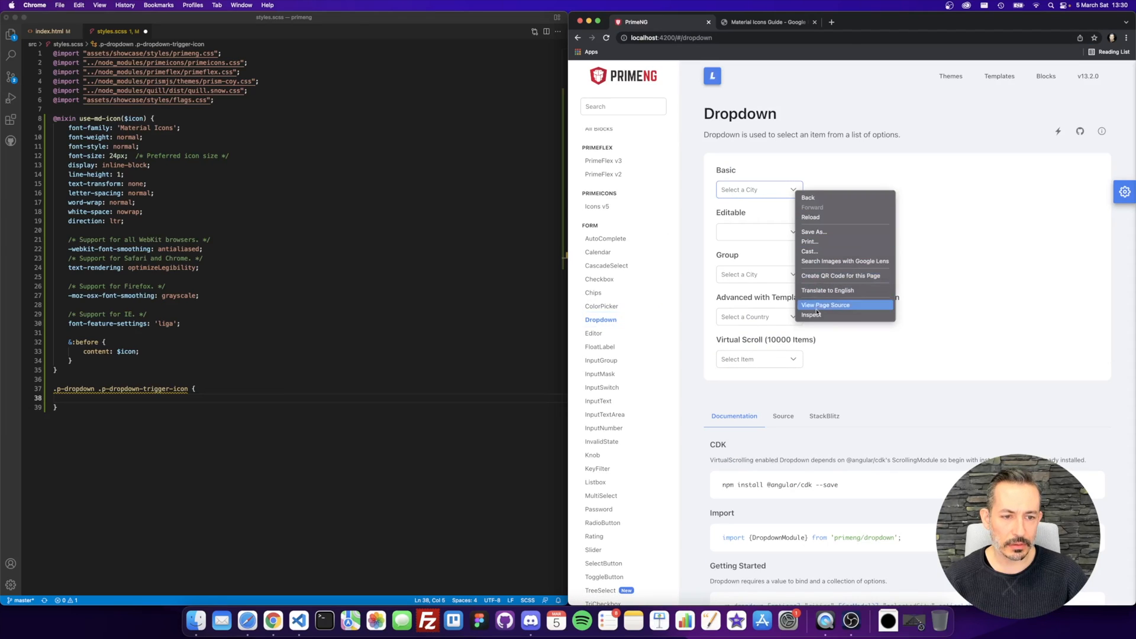
click(812, 314)
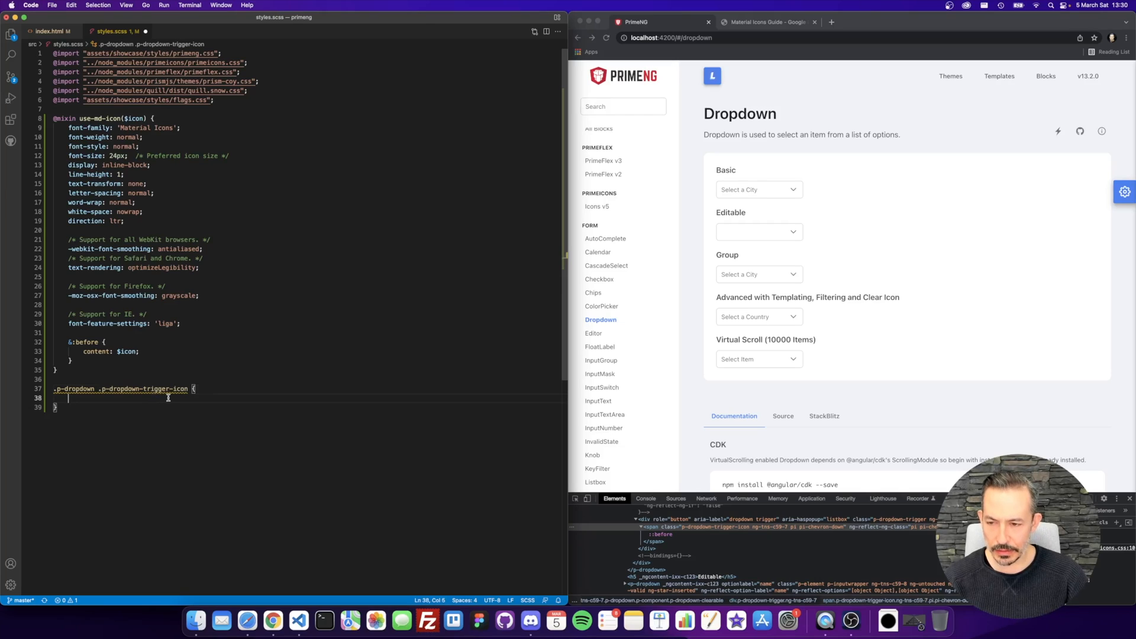
- Include use-md-icon('face') in the trigger-icon rule and check the dropdowns show a face
text(@include m)
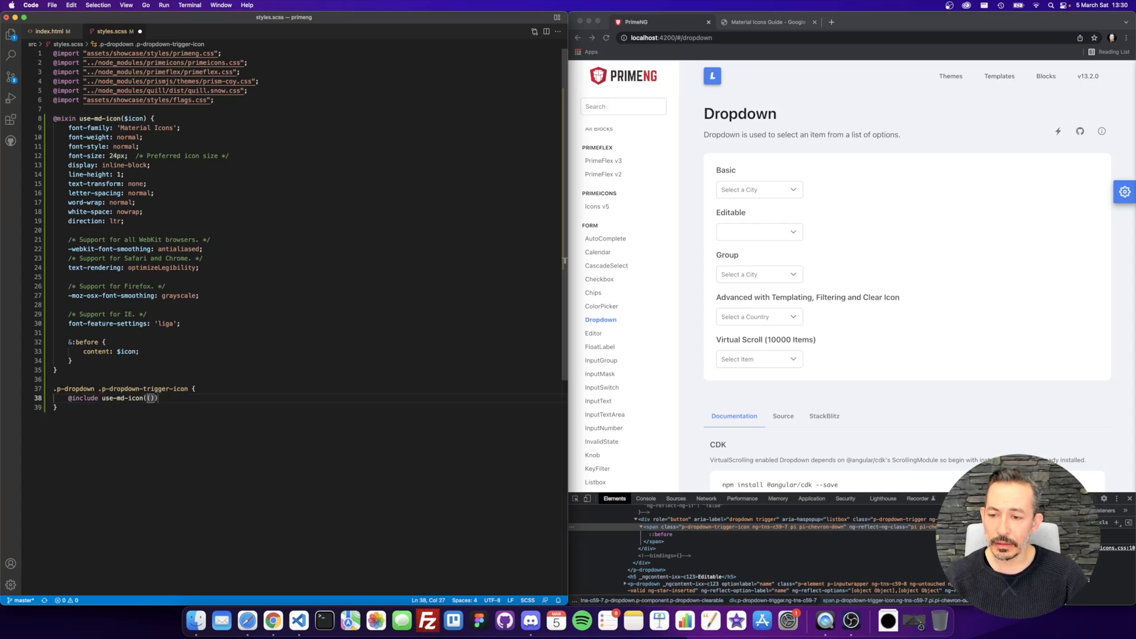
text(face)
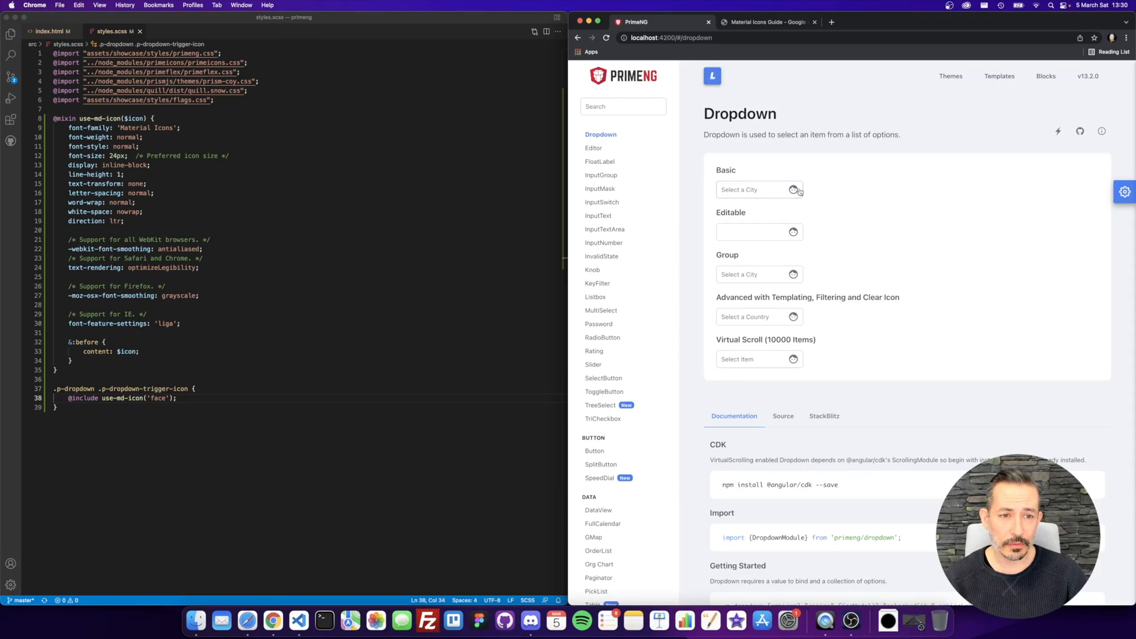
click(759, 190)
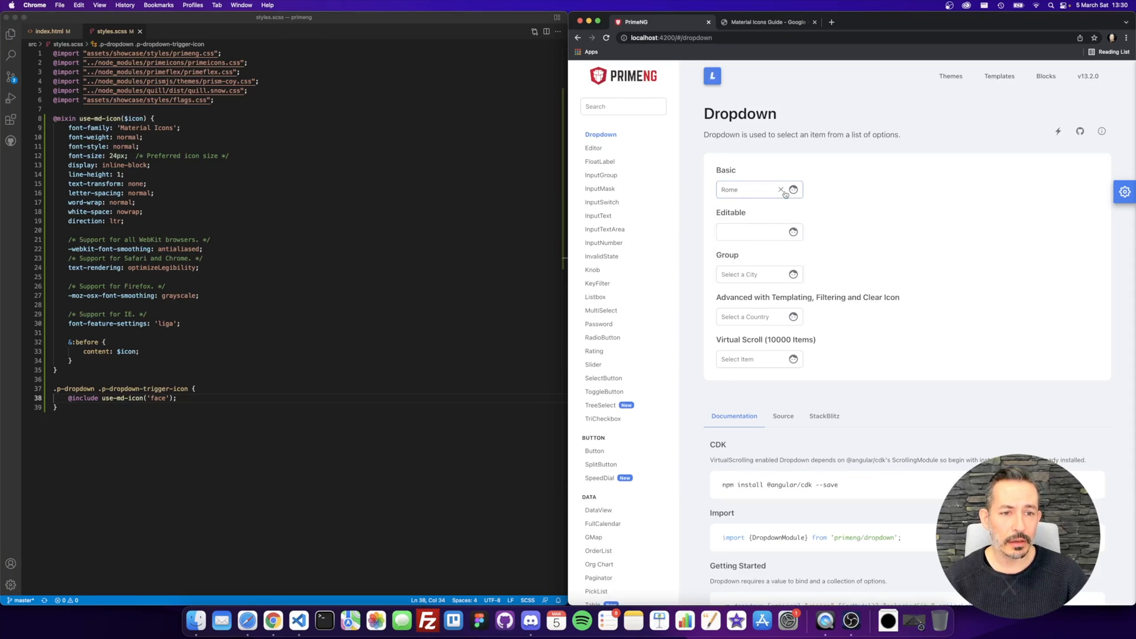
click(781, 190)
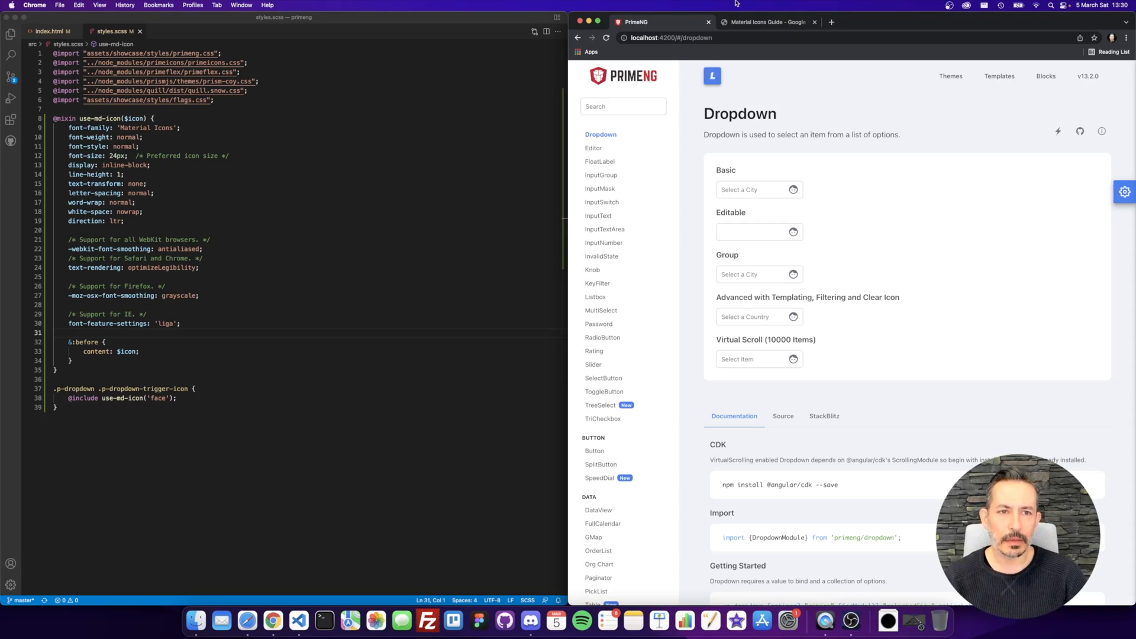
- Insert <span class="material-icons">face</span> under the Basic heading in dropdowndemo.html
click(765, 21)
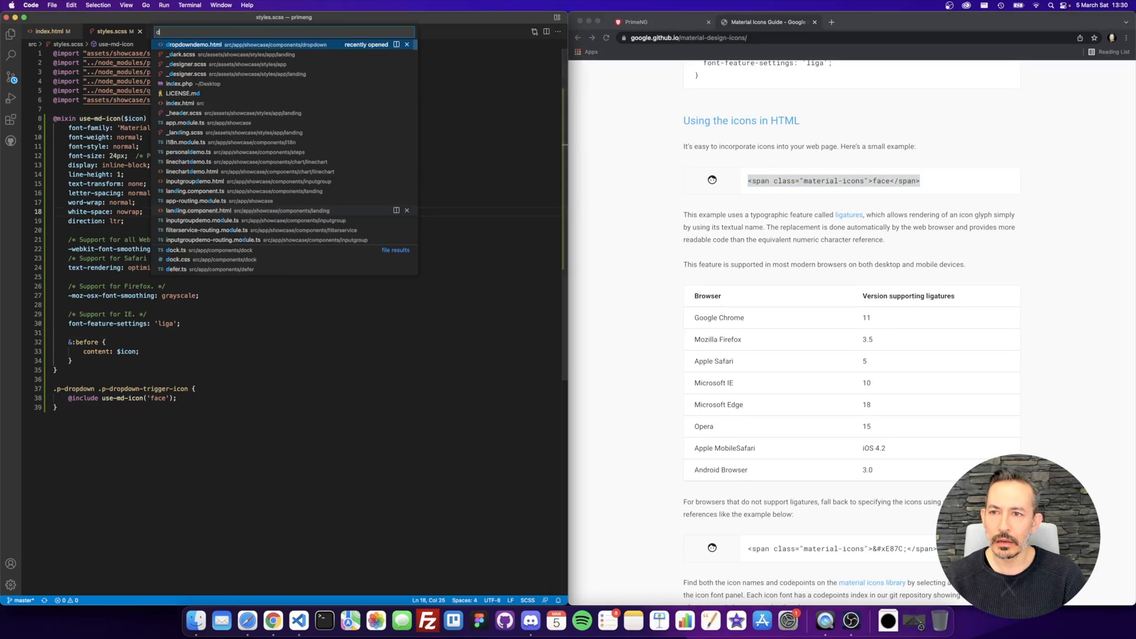
click(194, 44)
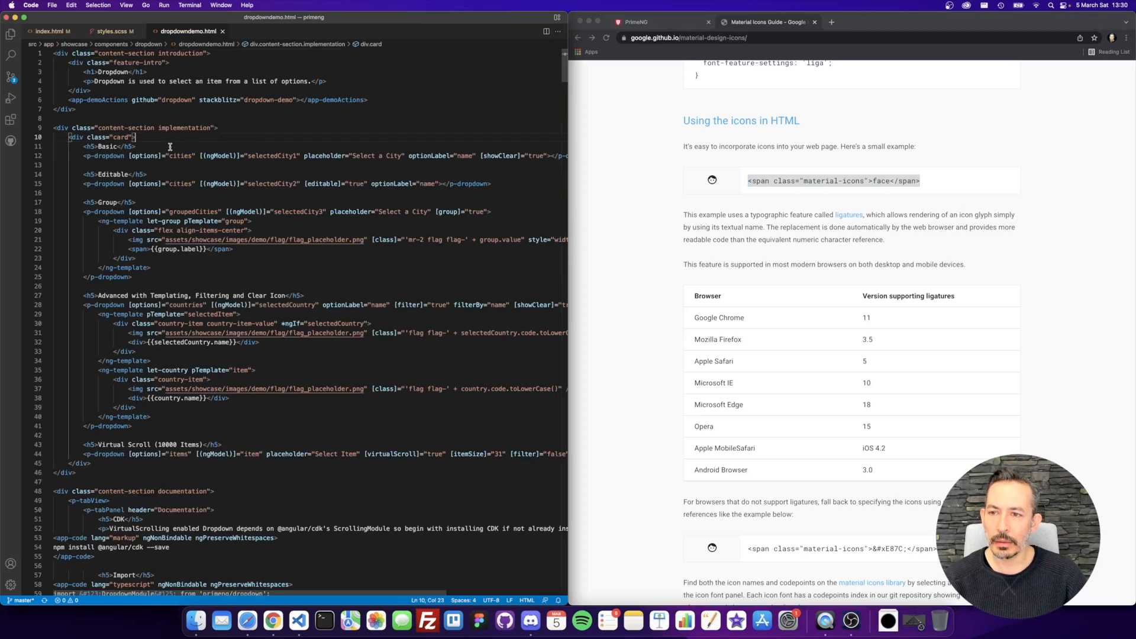
text(<span class="material-icons">face</span>)
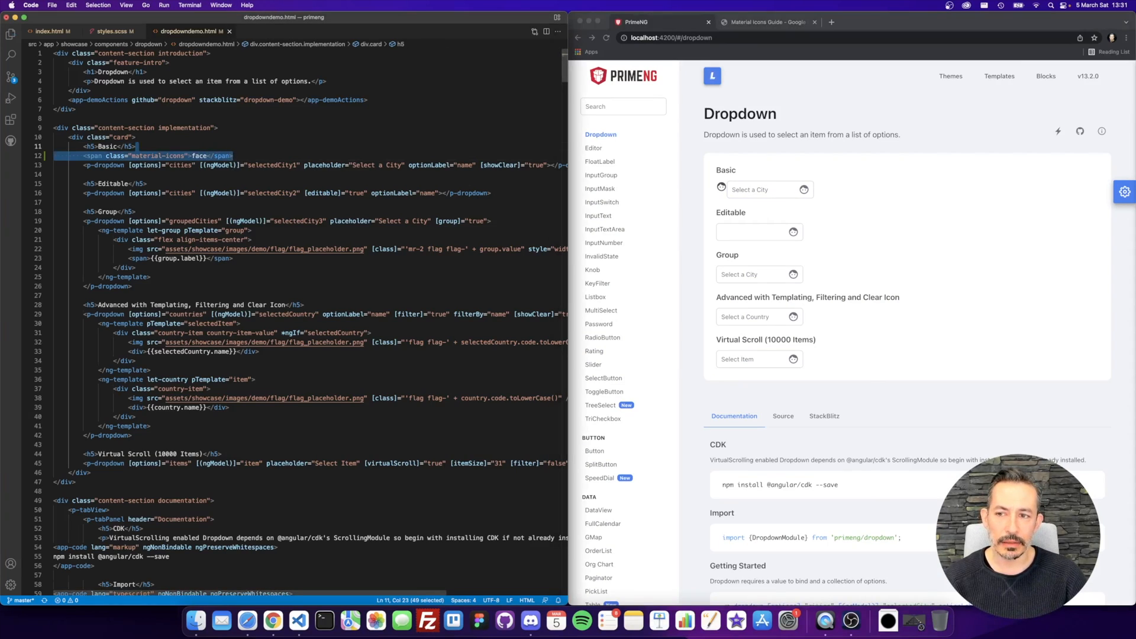
click(113, 31)
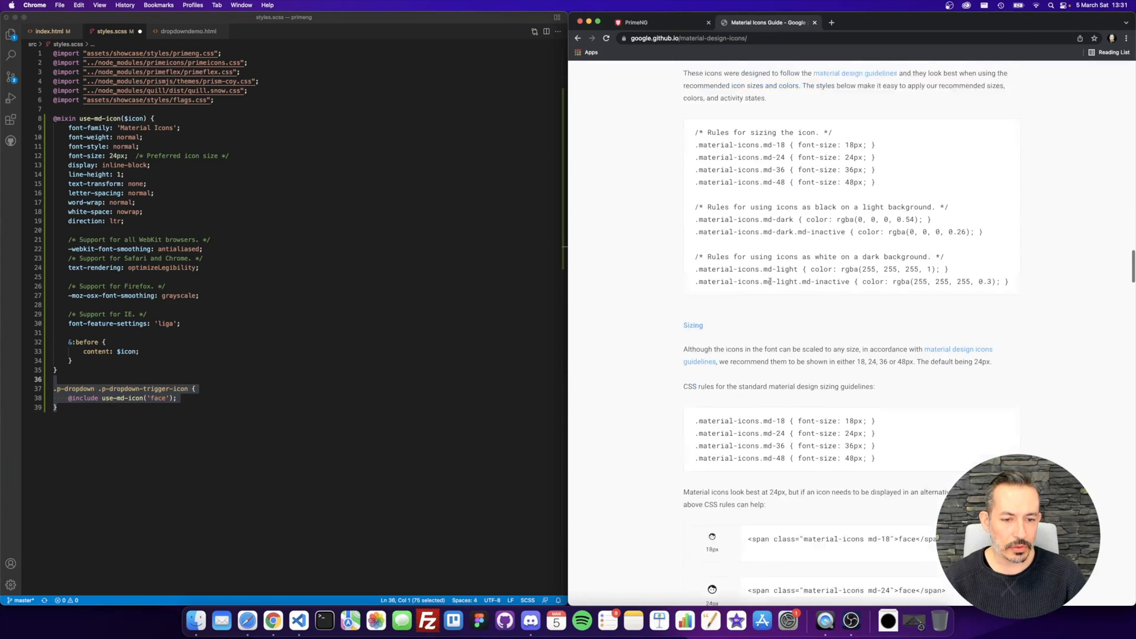
- Search the Google Fonts icons for "down" and view the Arrow Drop Down icon details
scroll(down, 3)
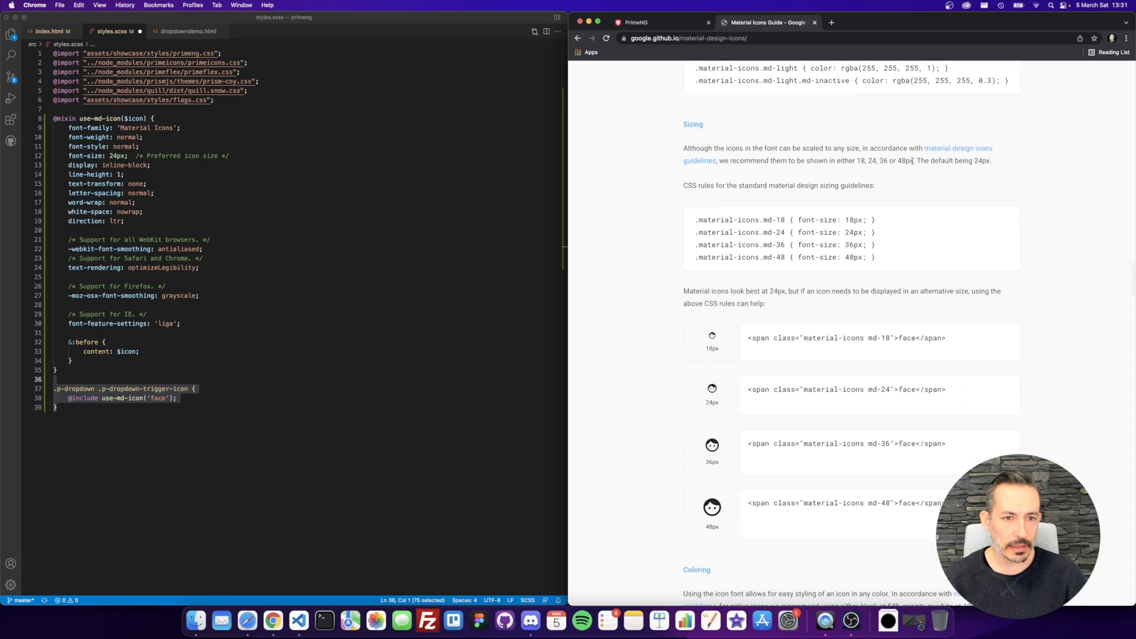
scroll(down, 3)
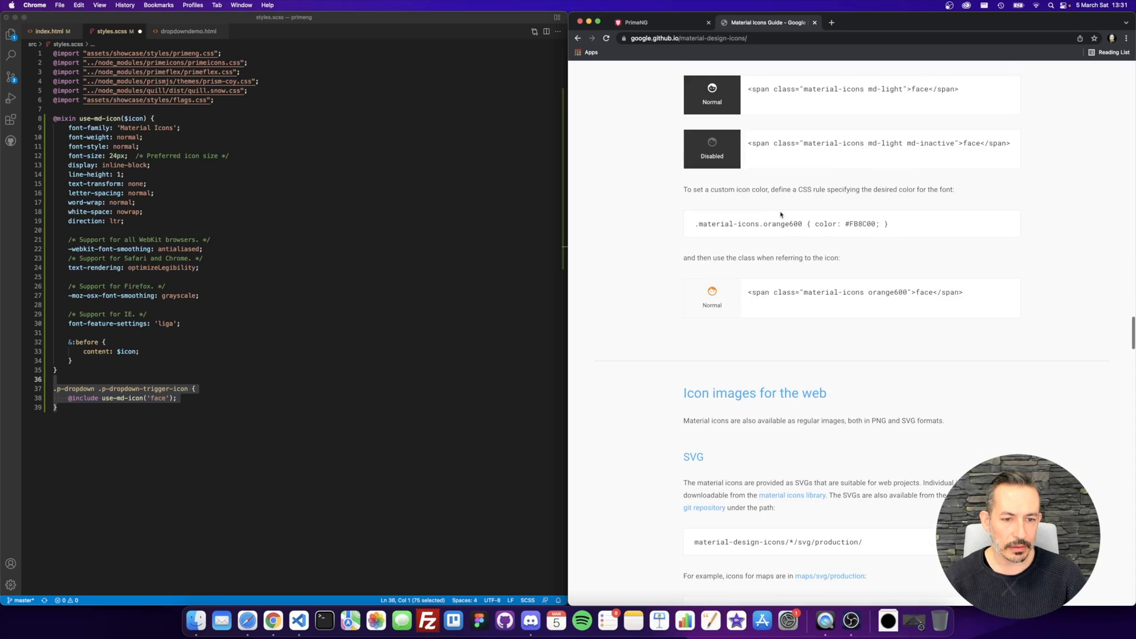
scroll(down, 3)
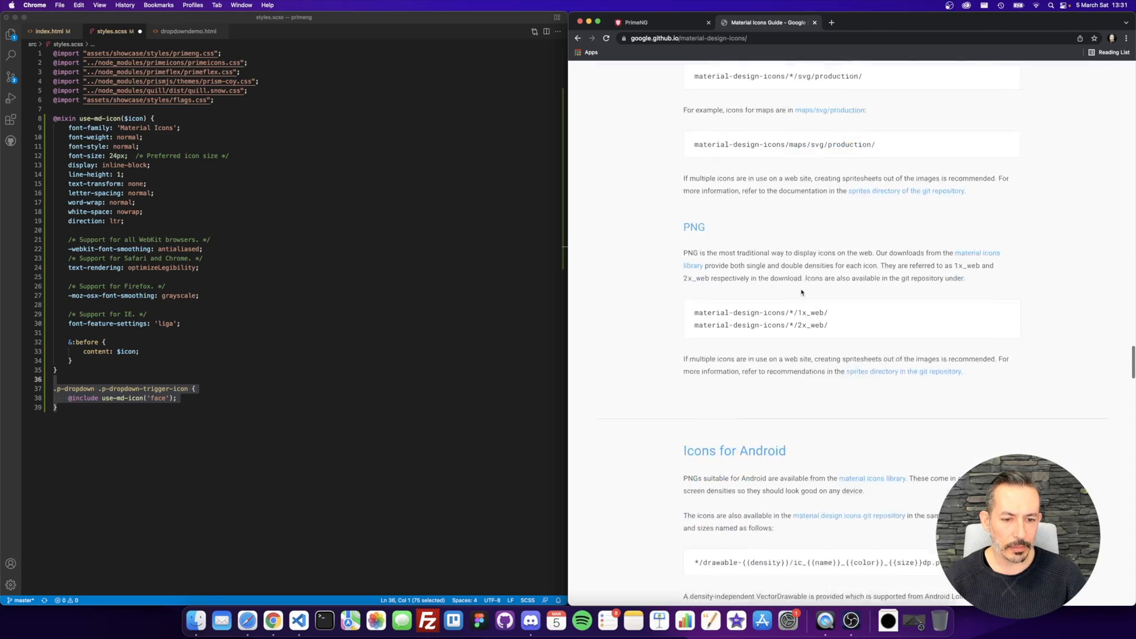
scroll(down, 3)
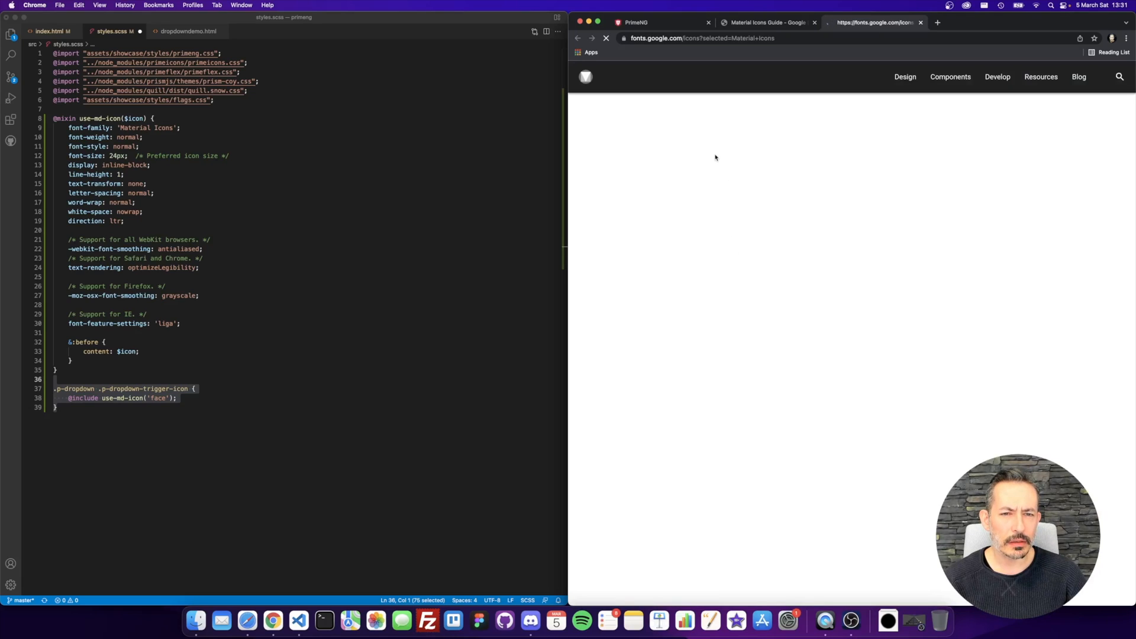
text(down)
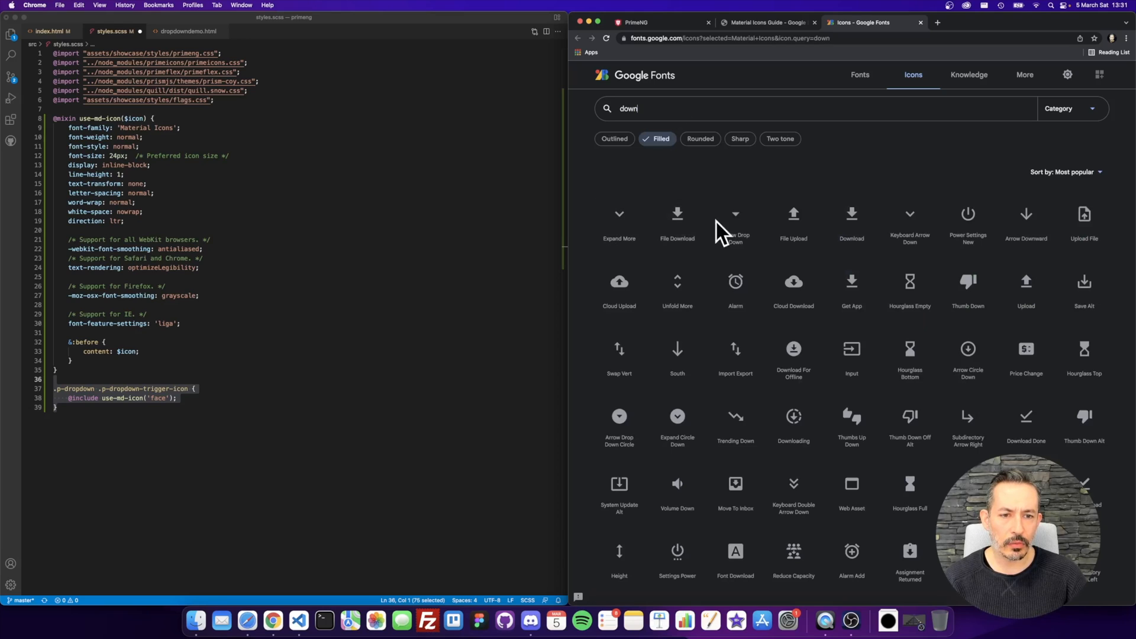
click(734, 215)
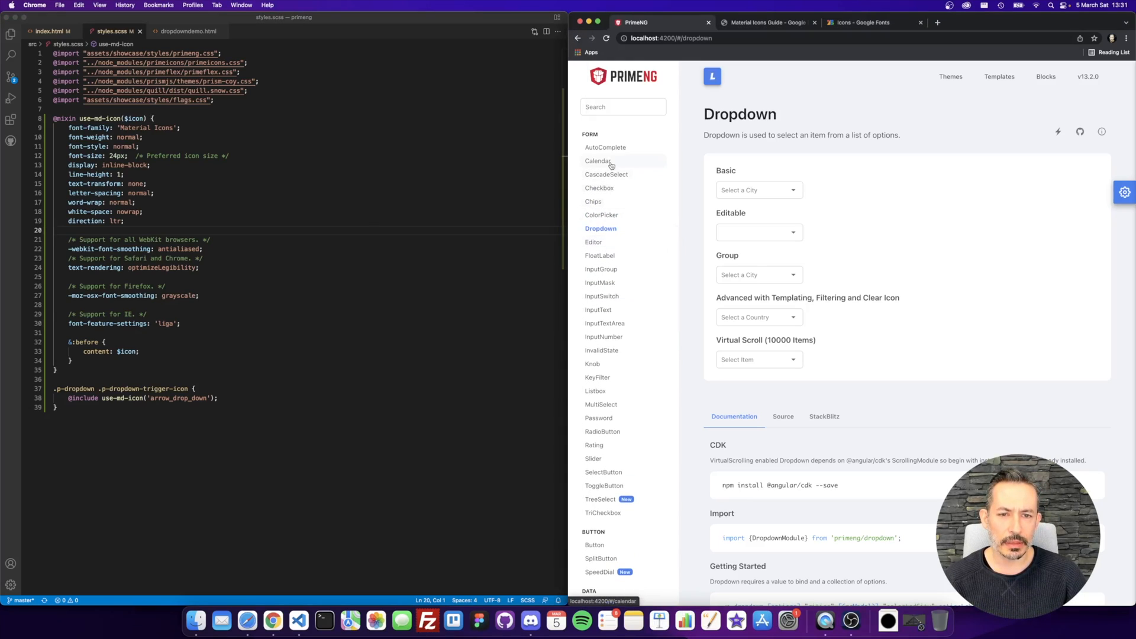
click(598, 159)
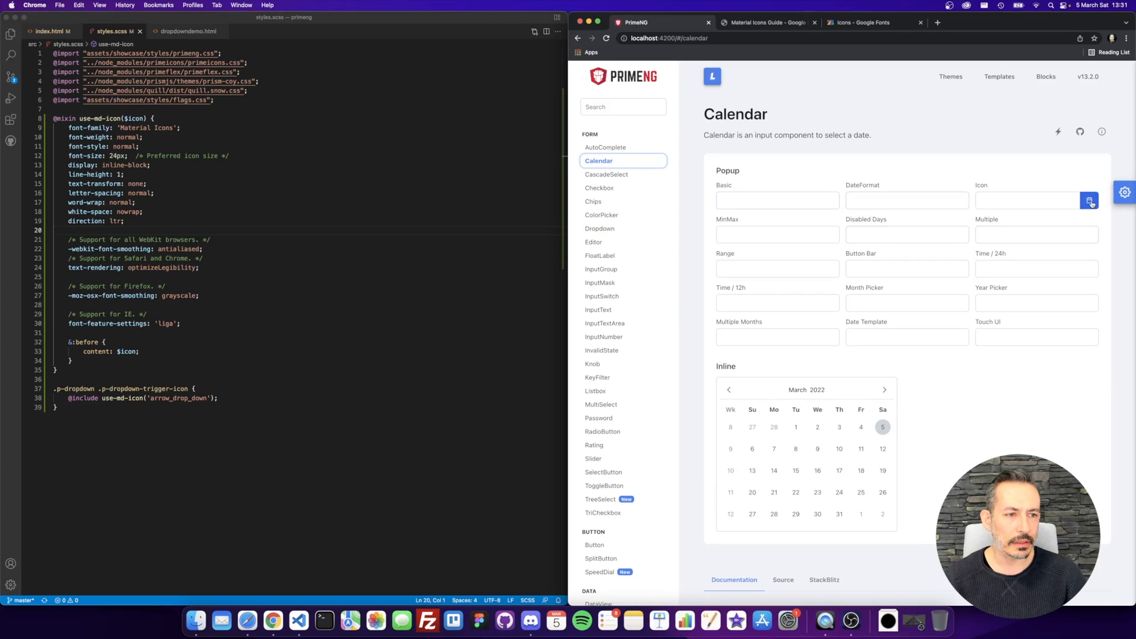
click(599, 189)
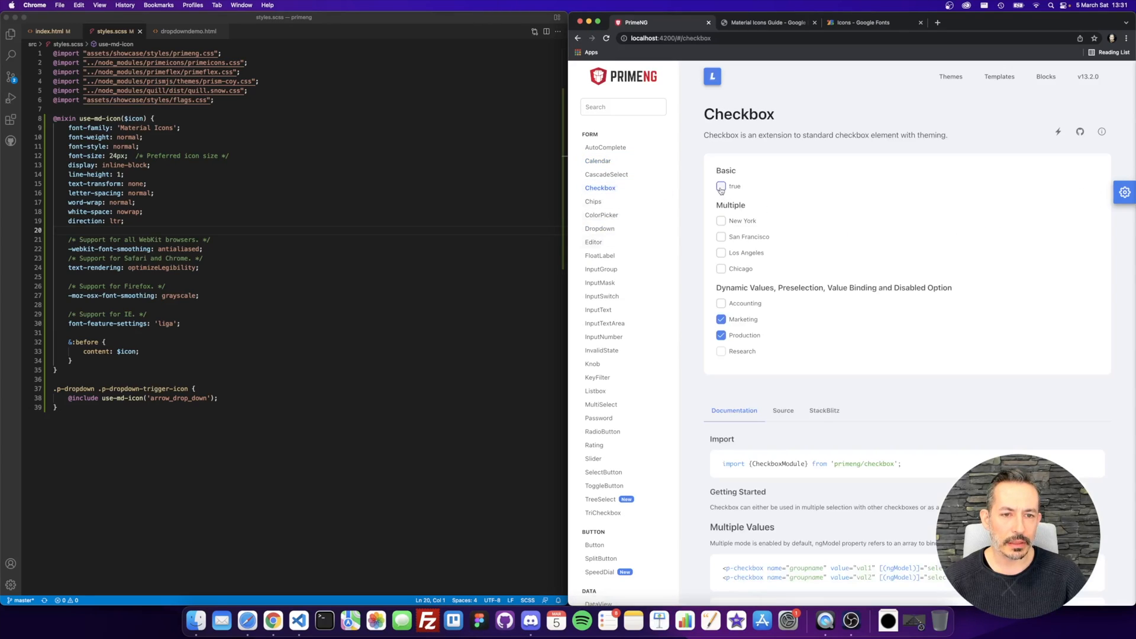
click(721, 186)
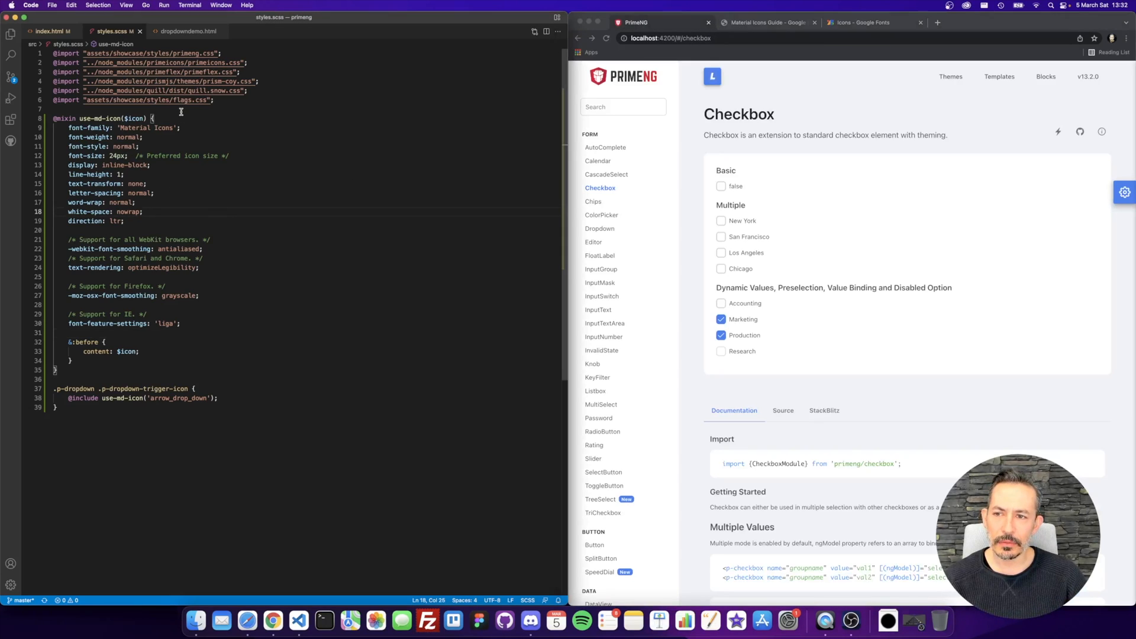
drag(62, 128, 71, 360)
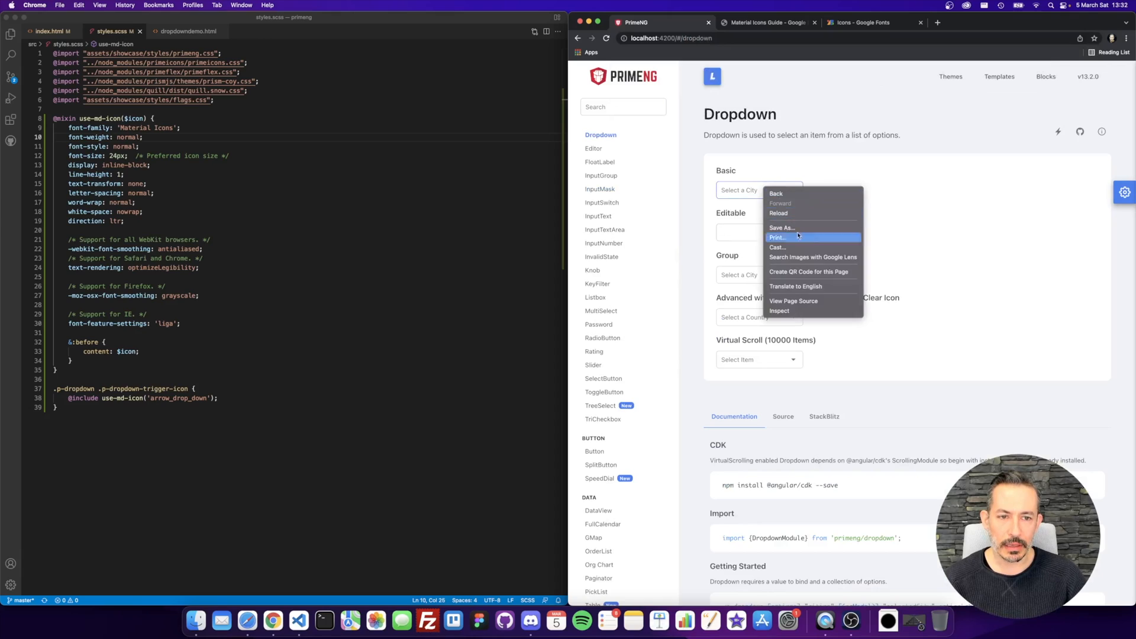
- Inspect the dropdown element, then add a .p-component .pi { rule in styles.scss
click(779, 311)
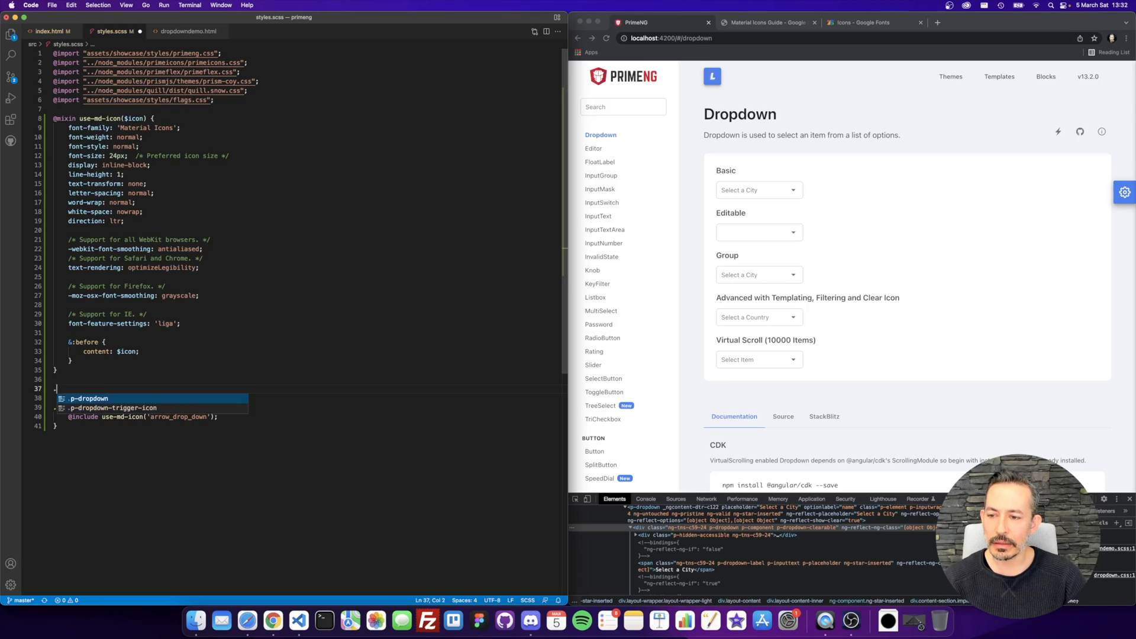
text(.p-component .pi {)
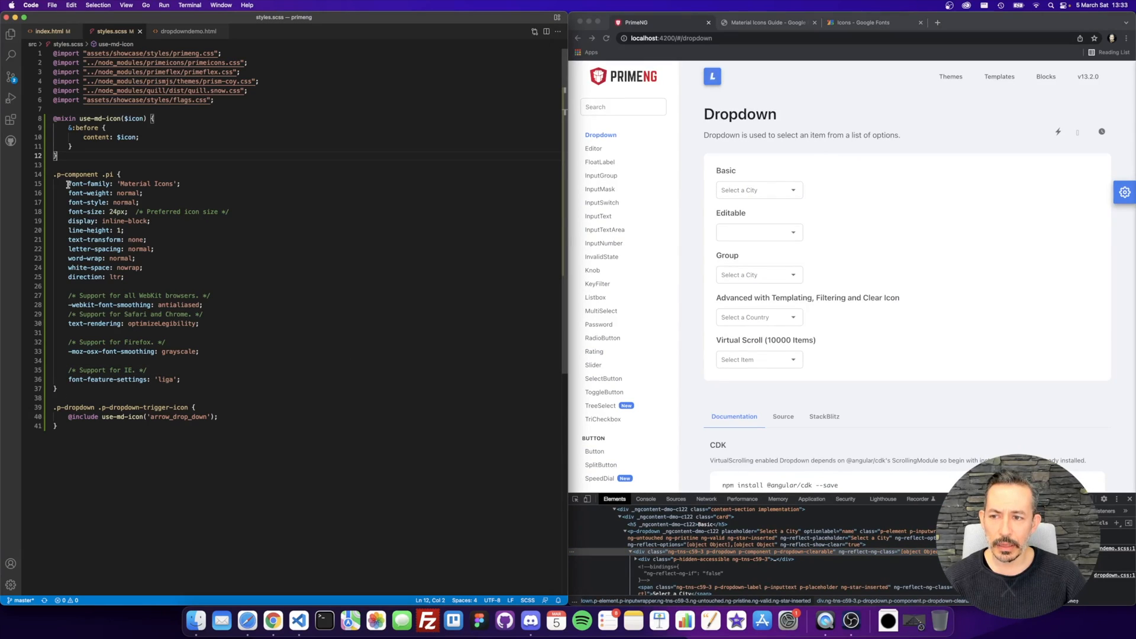
- Move the Material Icons font declarations from the mixin into the .p-component .pi rule
drag(69, 183, 180, 378)
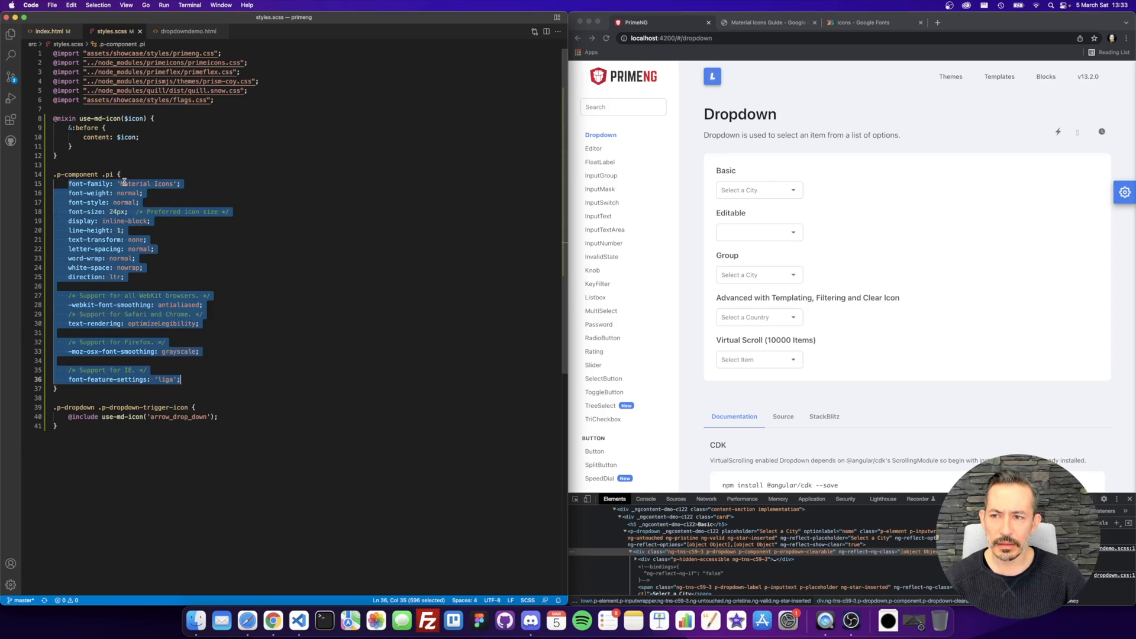
click(61, 164)
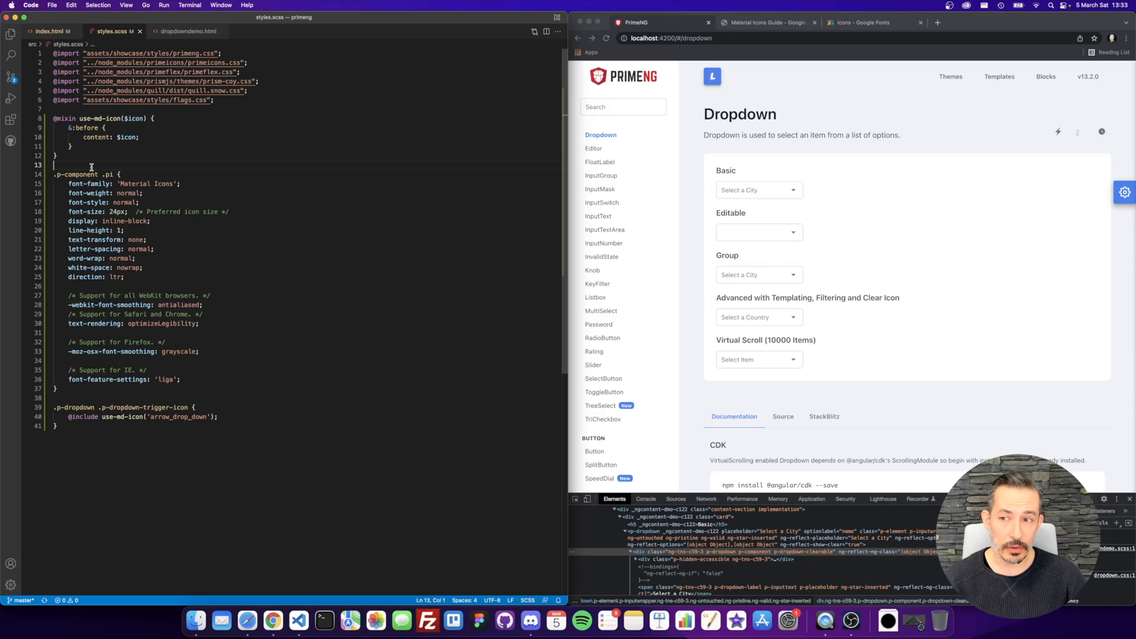
drag(65, 183, 180, 379)
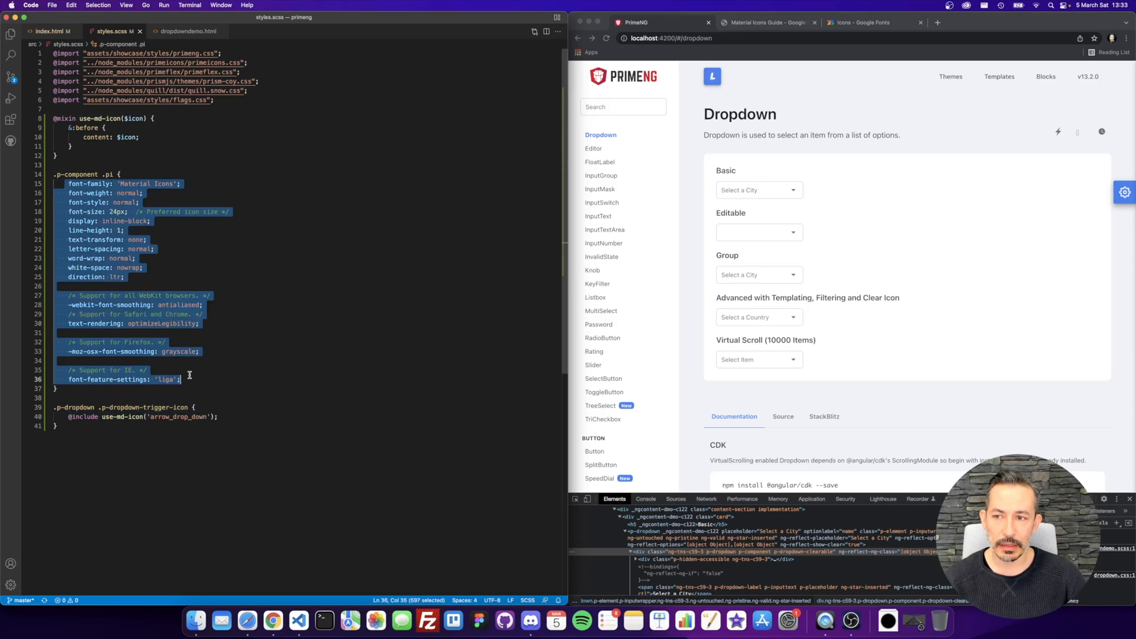